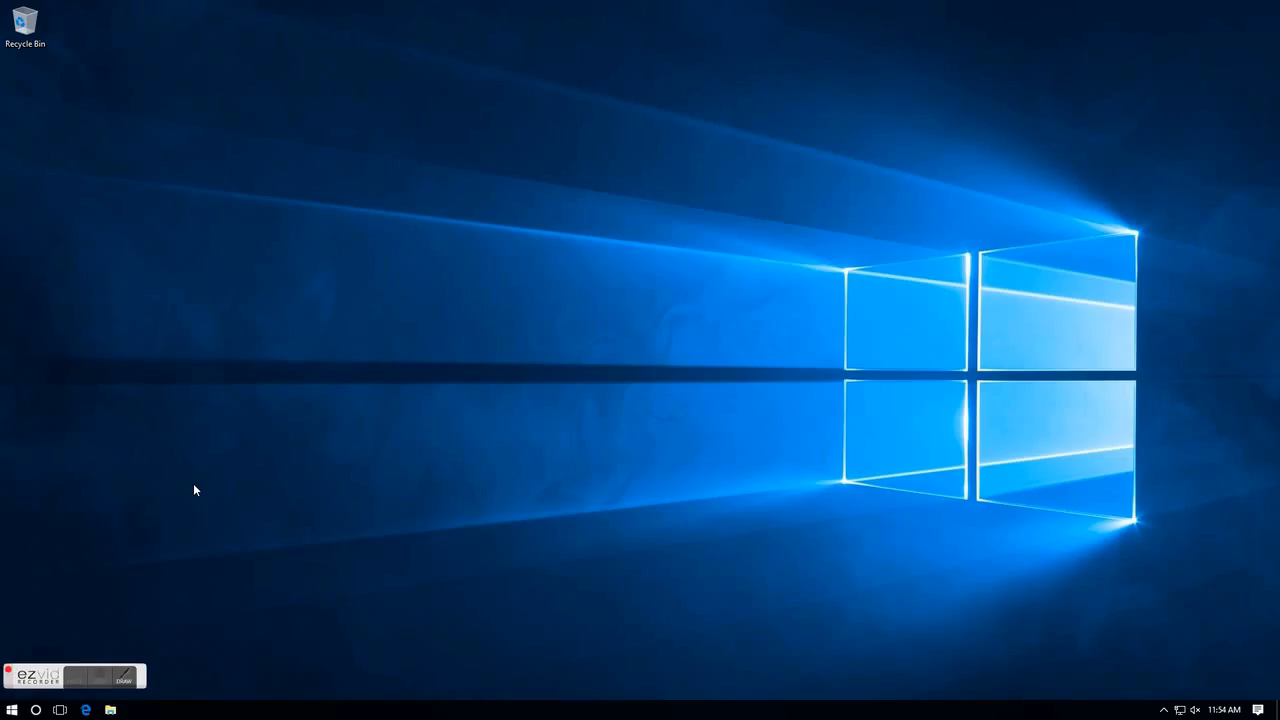
# Scroll the Start menu app list down to the Visual Studio 2017 RC entries
pyautogui.click(124, 677)
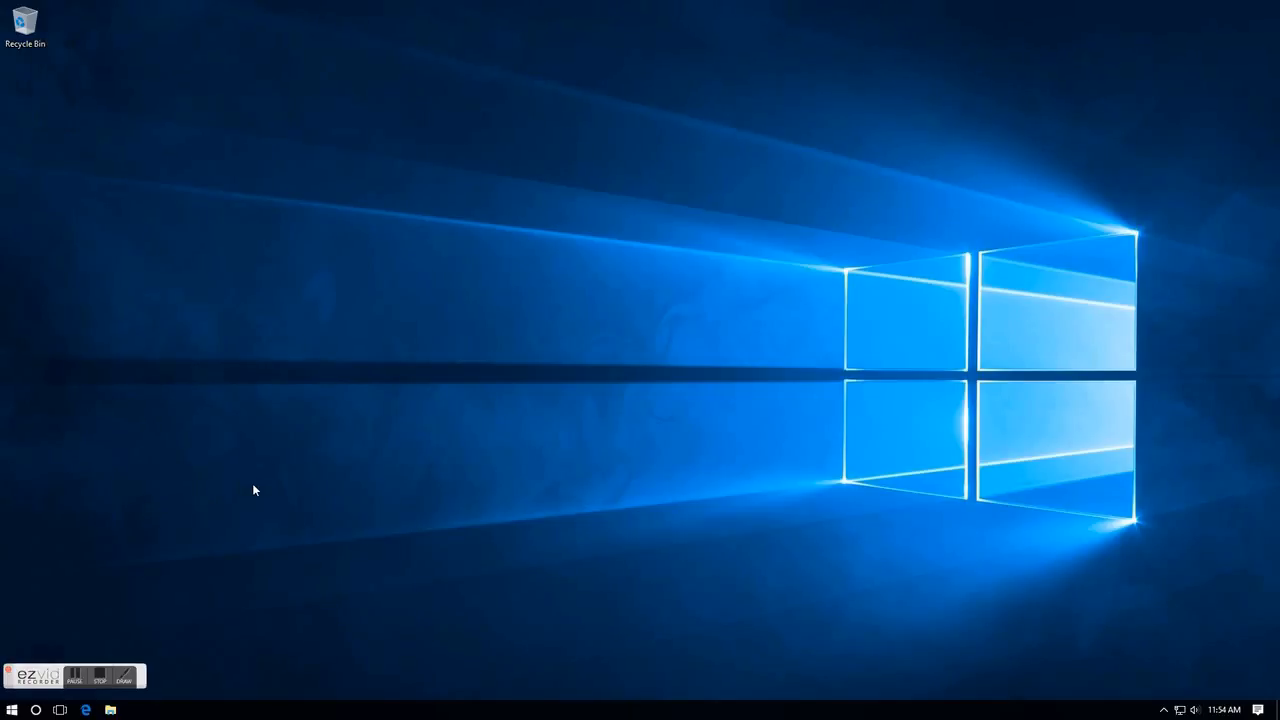
pyautogui.moveTo(279, 497)
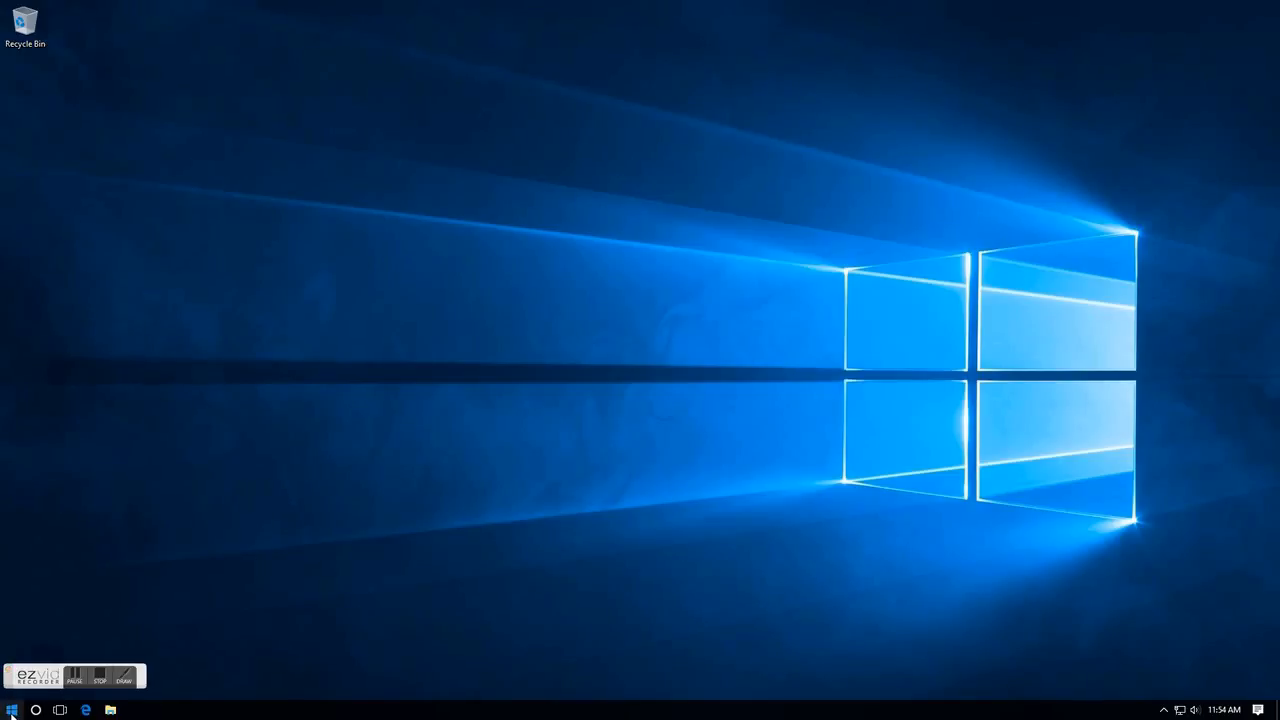
pyautogui.click(11, 709)
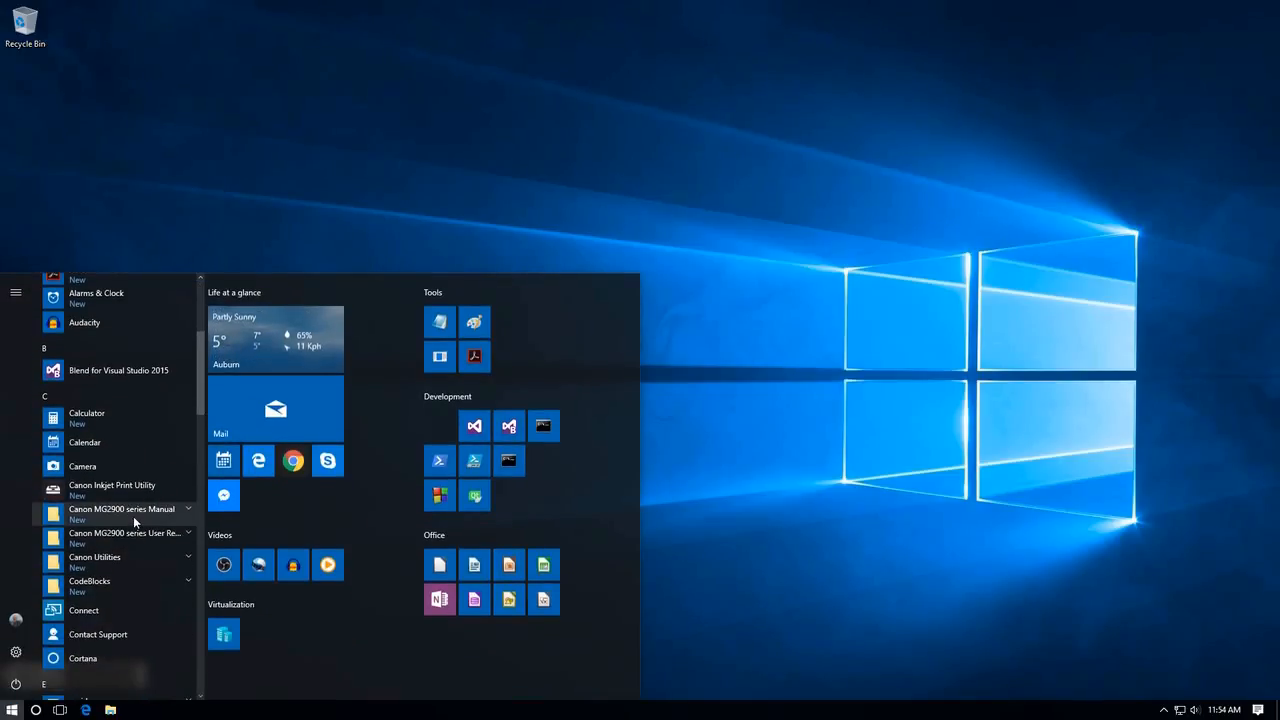
pyautogui.scroll(-3)
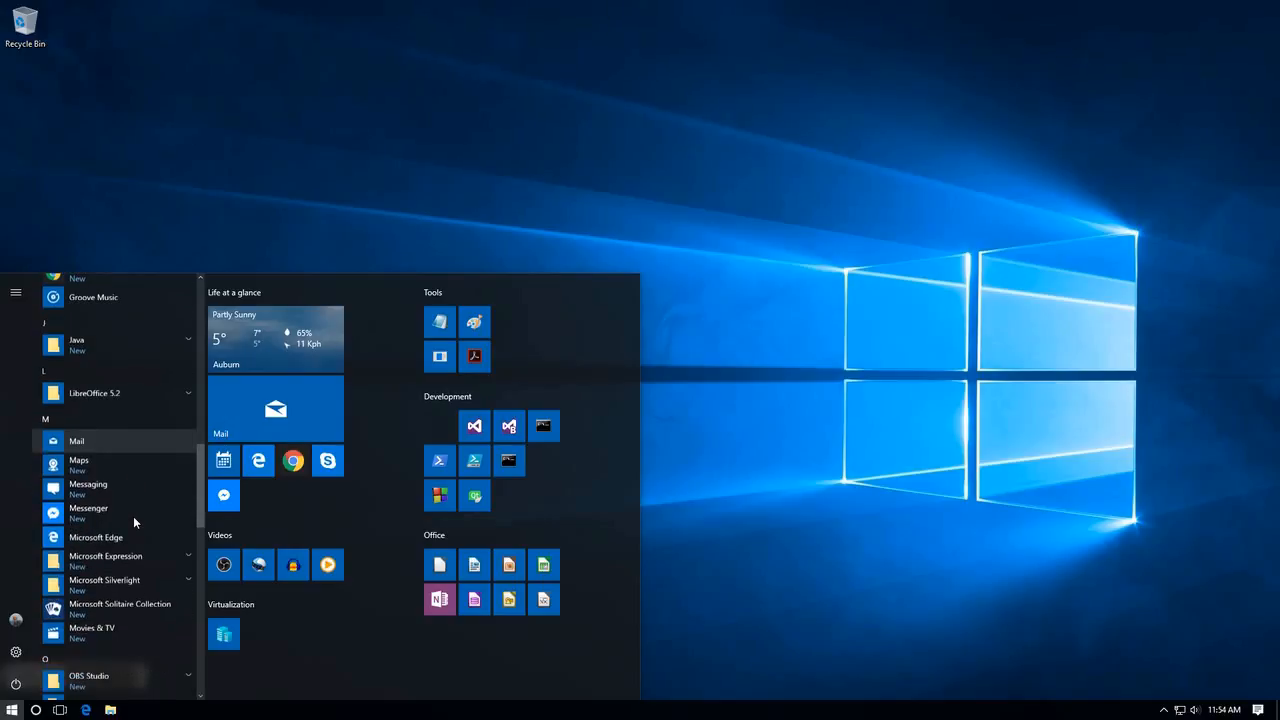
pyautogui.scroll(-3)
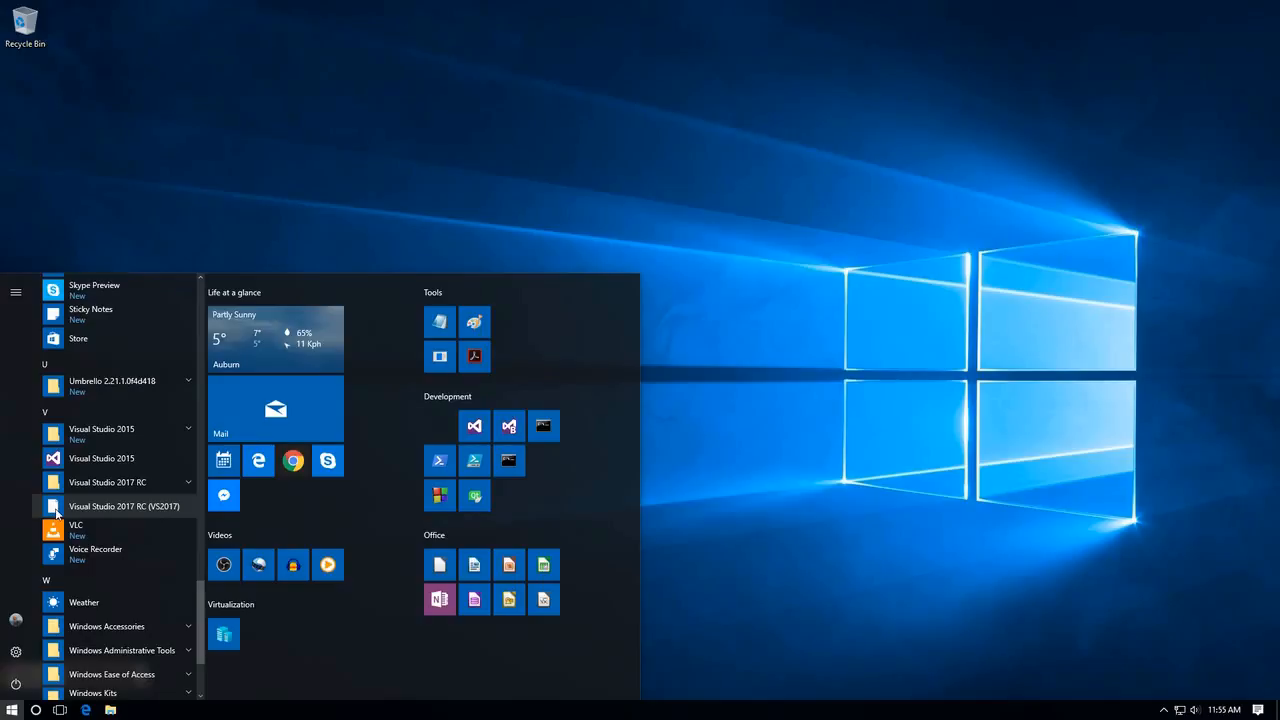
pyautogui.moveTo(83, 513)
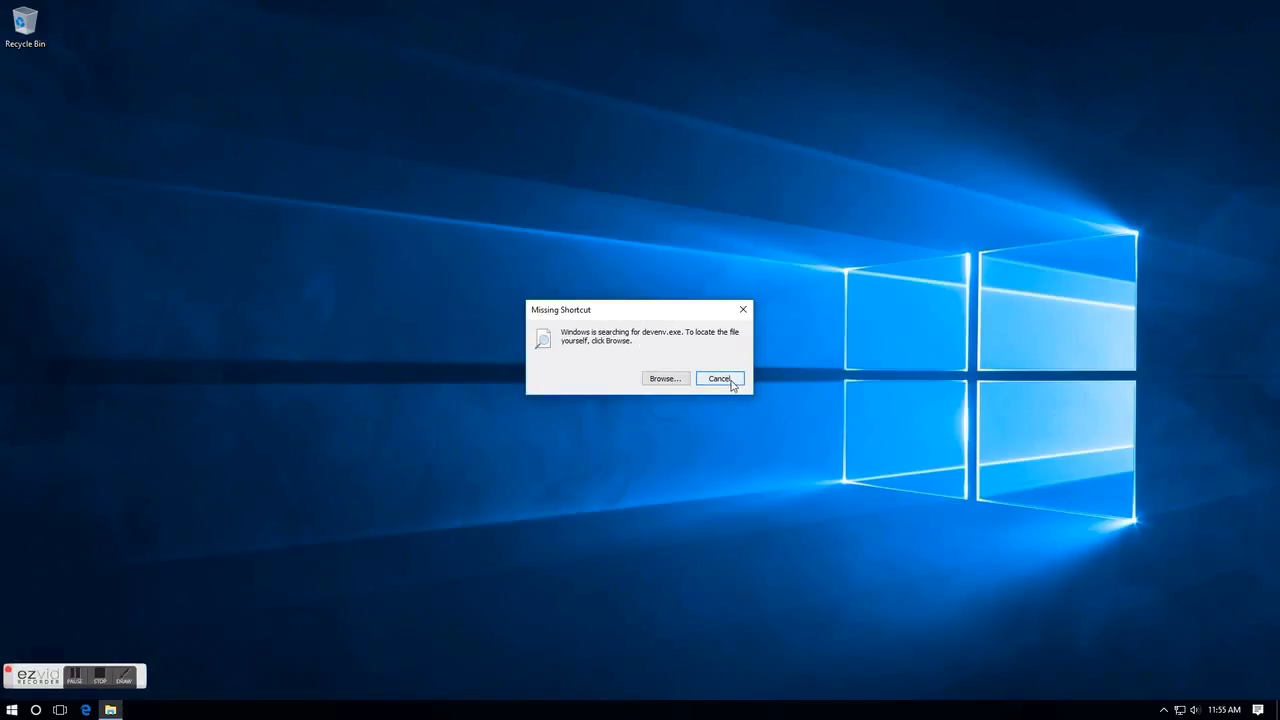
pyautogui.moveTo(676, 343)
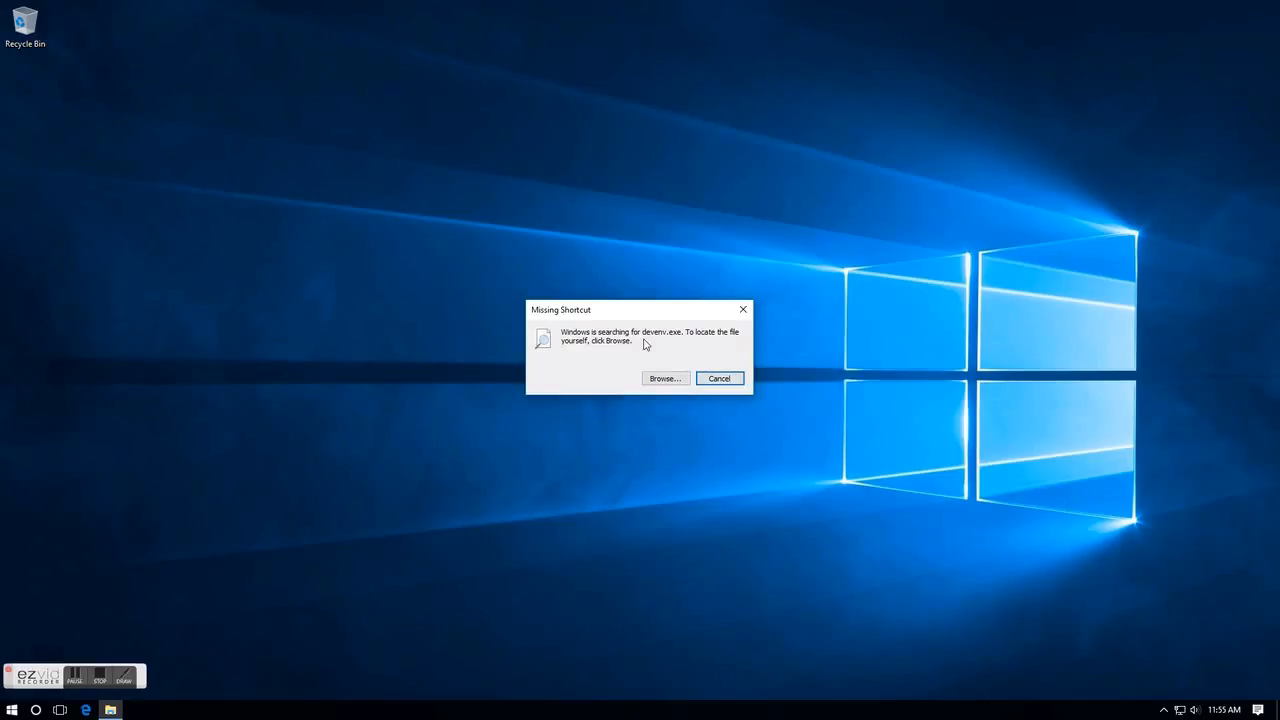
pyautogui.moveTo(633, 354)
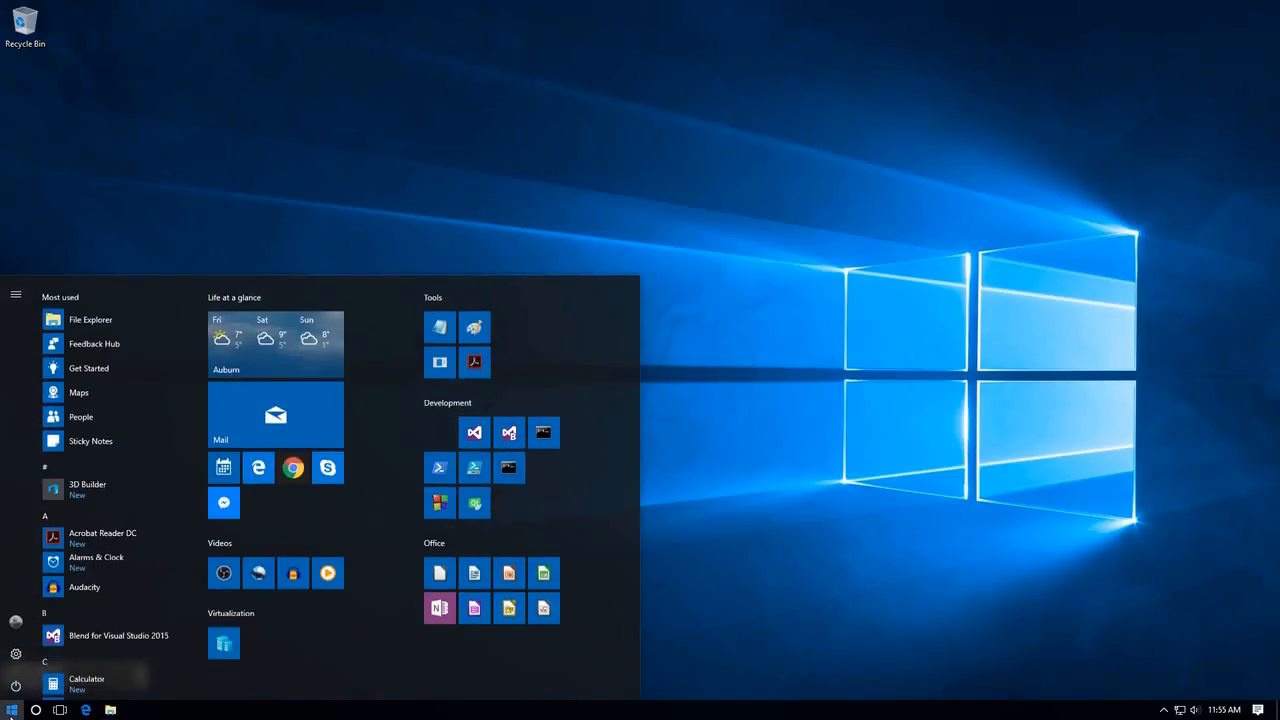
pyautogui.scroll(-3)
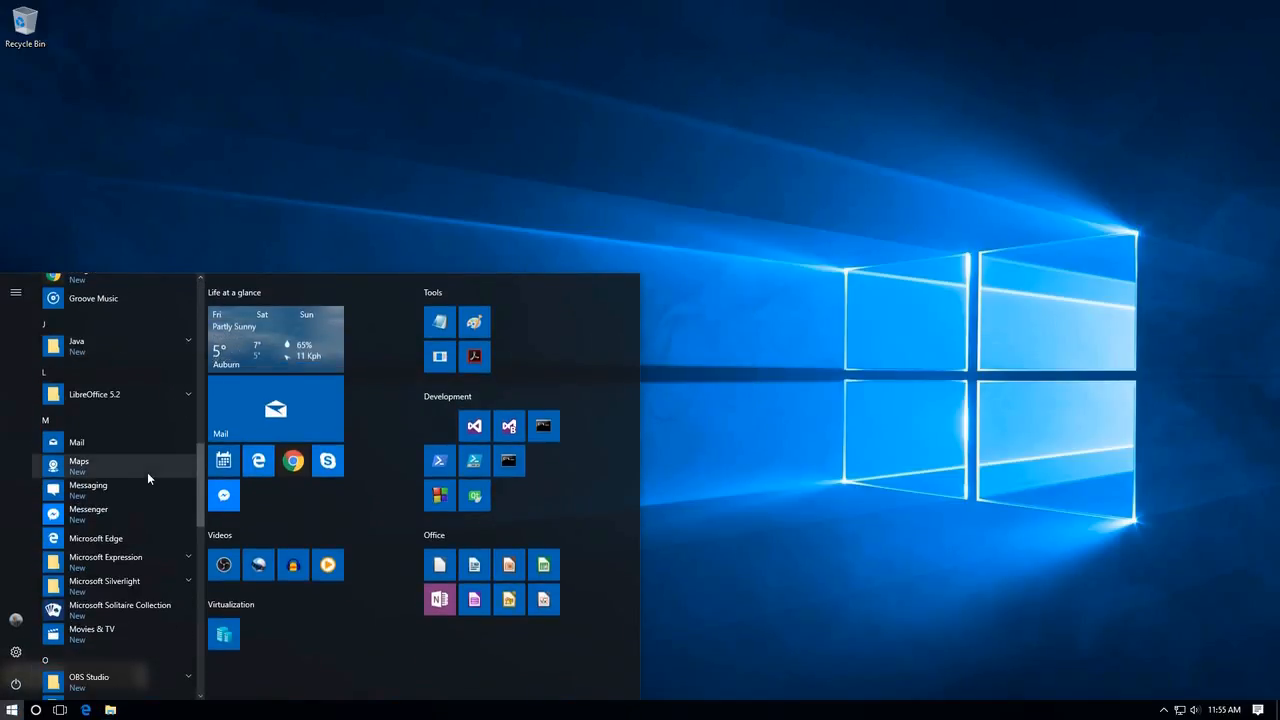
pyautogui.scroll(-3)
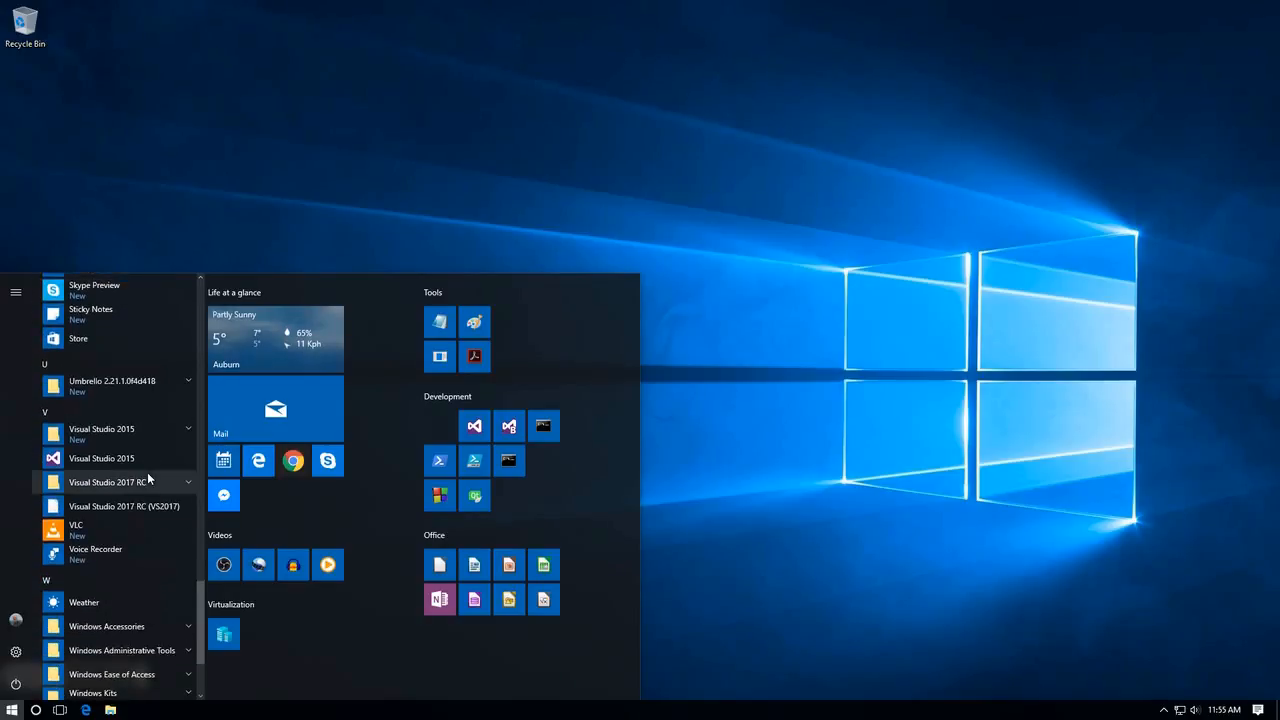
pyautogui.click(107, 482)
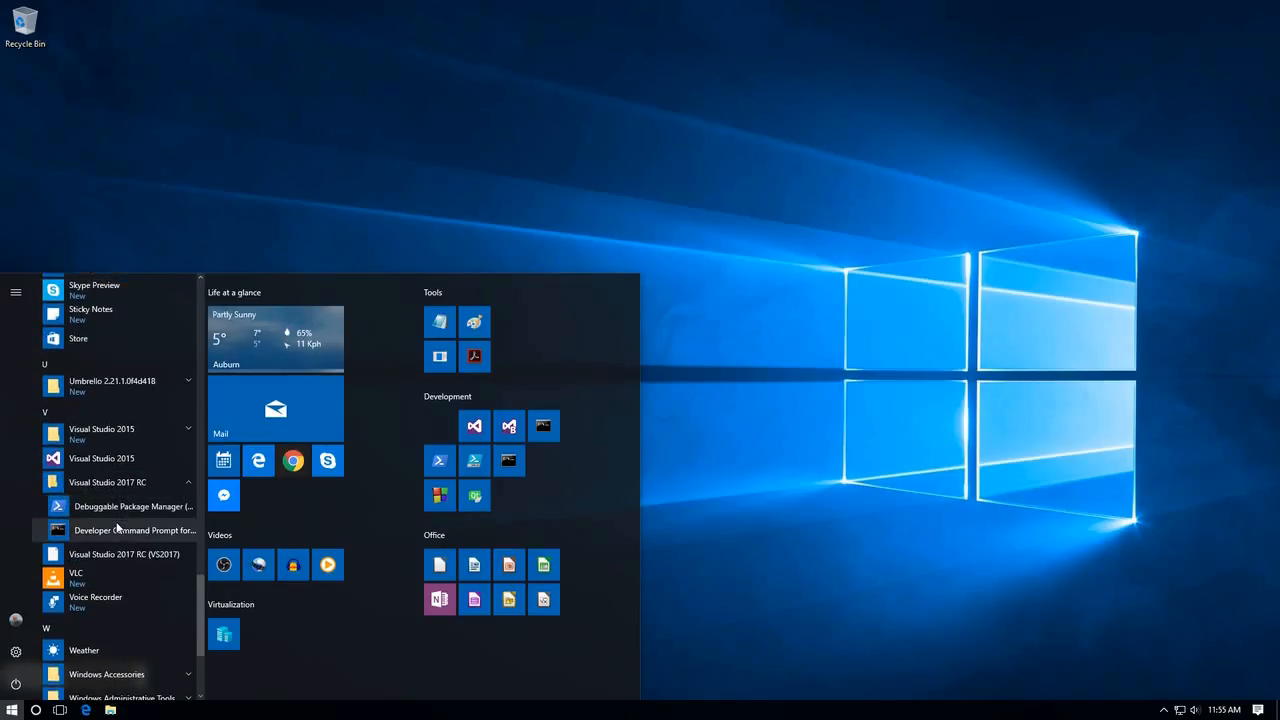
pyautogui.moveTo(130, 530)
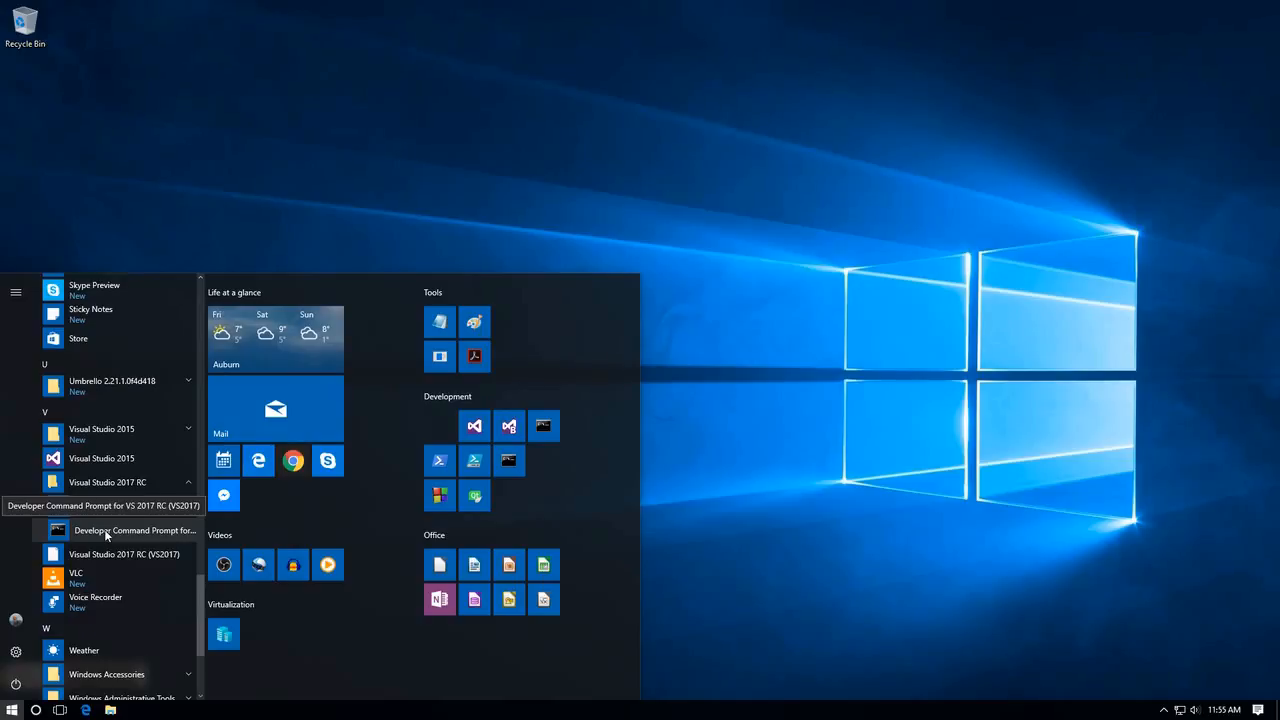
pyautogui.click(105, 530)
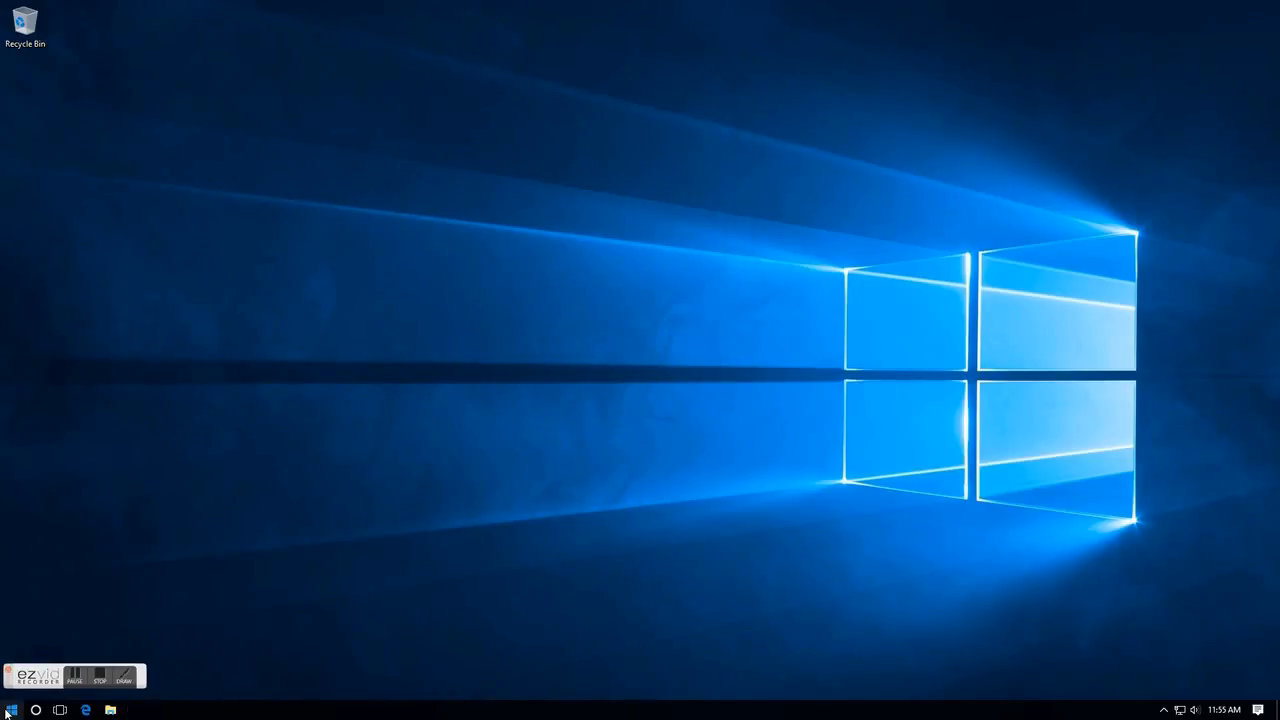
# Launch File Explorer from the taskbar, opening at Quick access
pyautogui.click(11, 710)
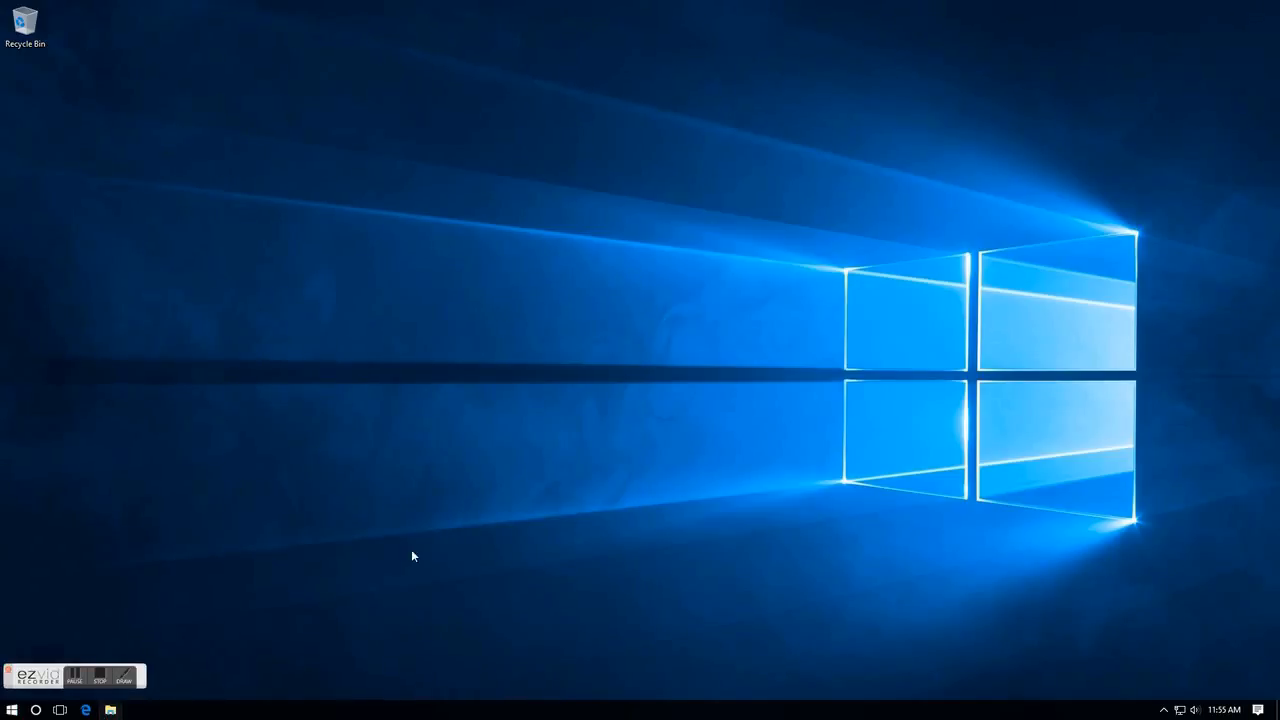
pyautogui.click(111, 710)
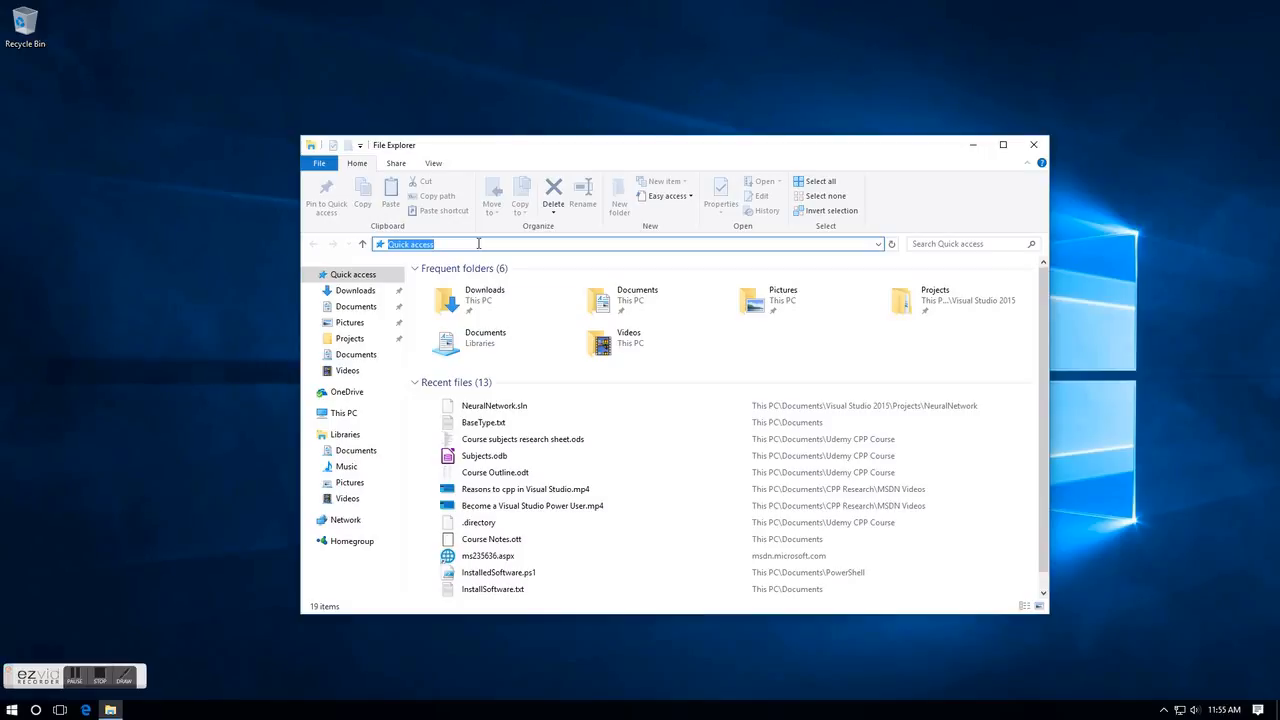
# Enter %ProgramData%\Microsoft\Windows\Start Menu\Programs in the address bar, using autocomplete
pyautogui.write('%')
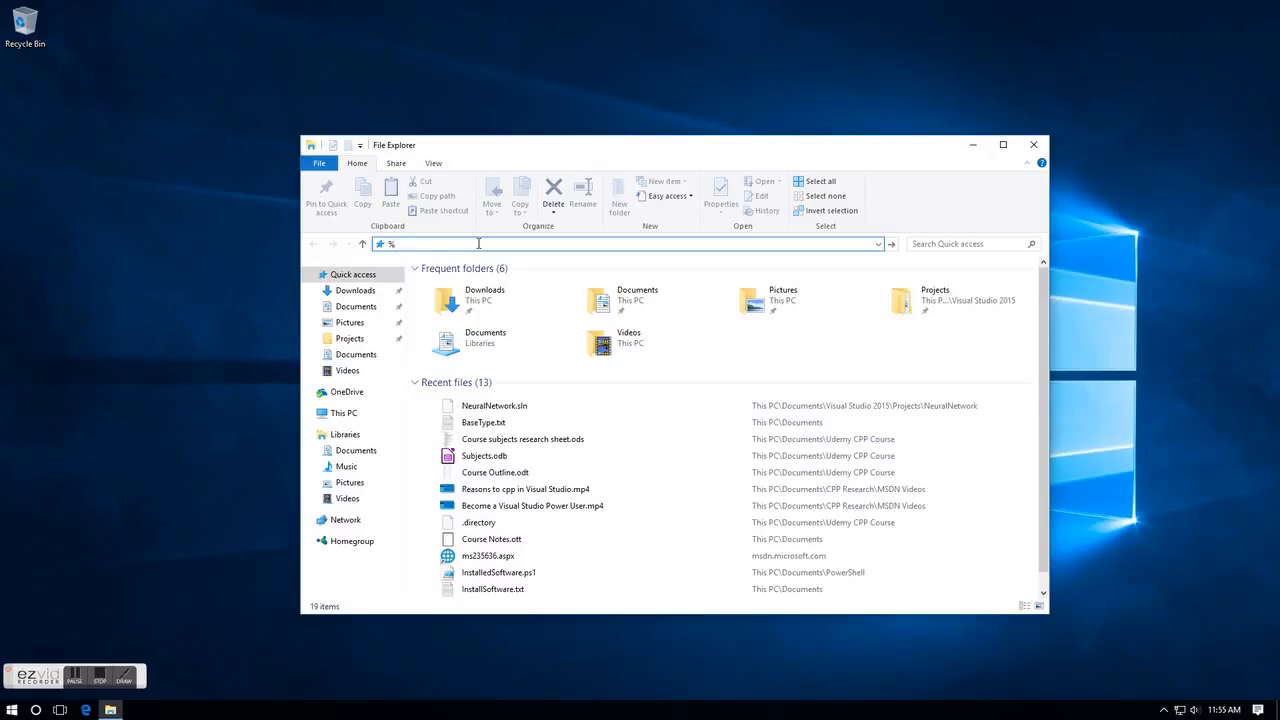
pyautogui.write('P')
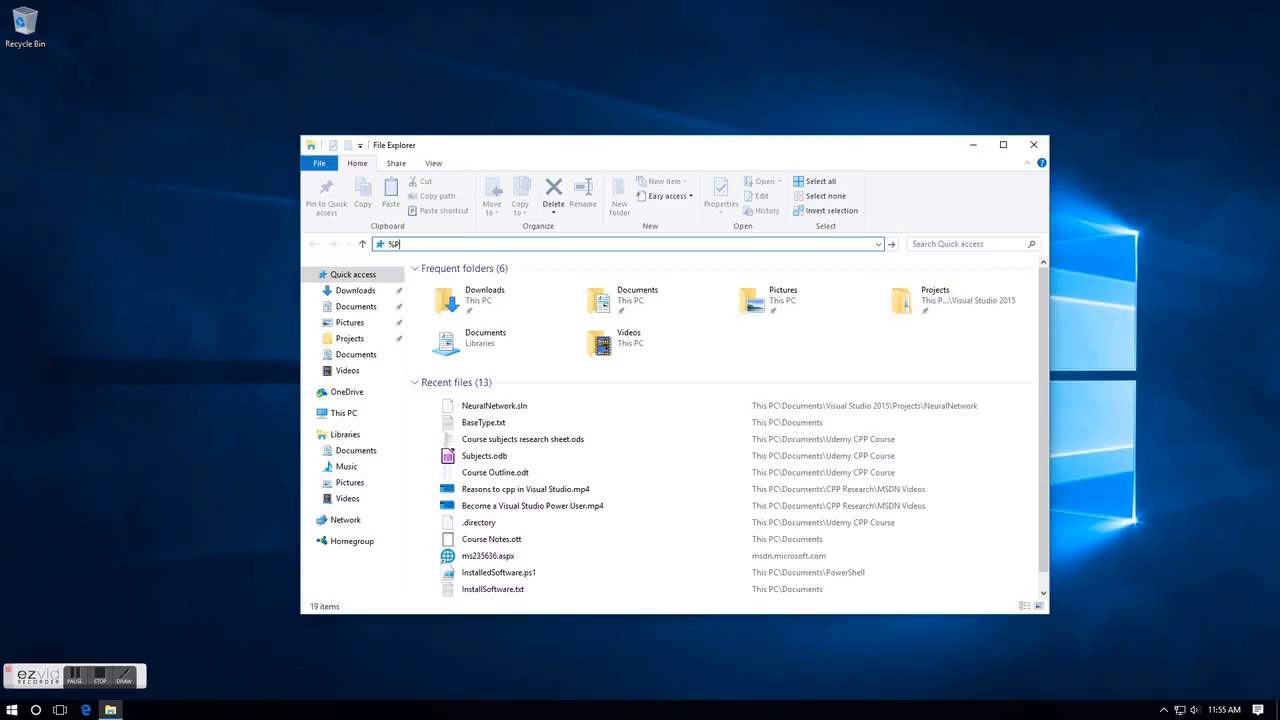
pyautogui.write('rogramData')
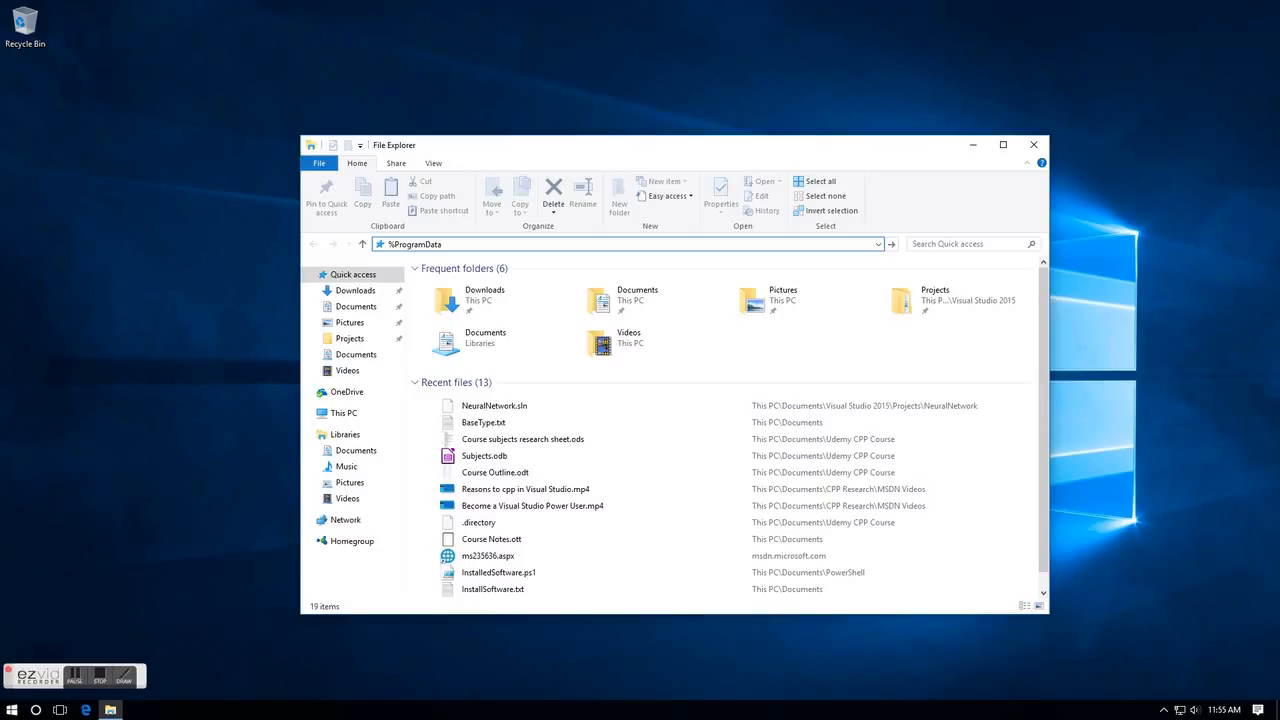
pyautogui.write('%')
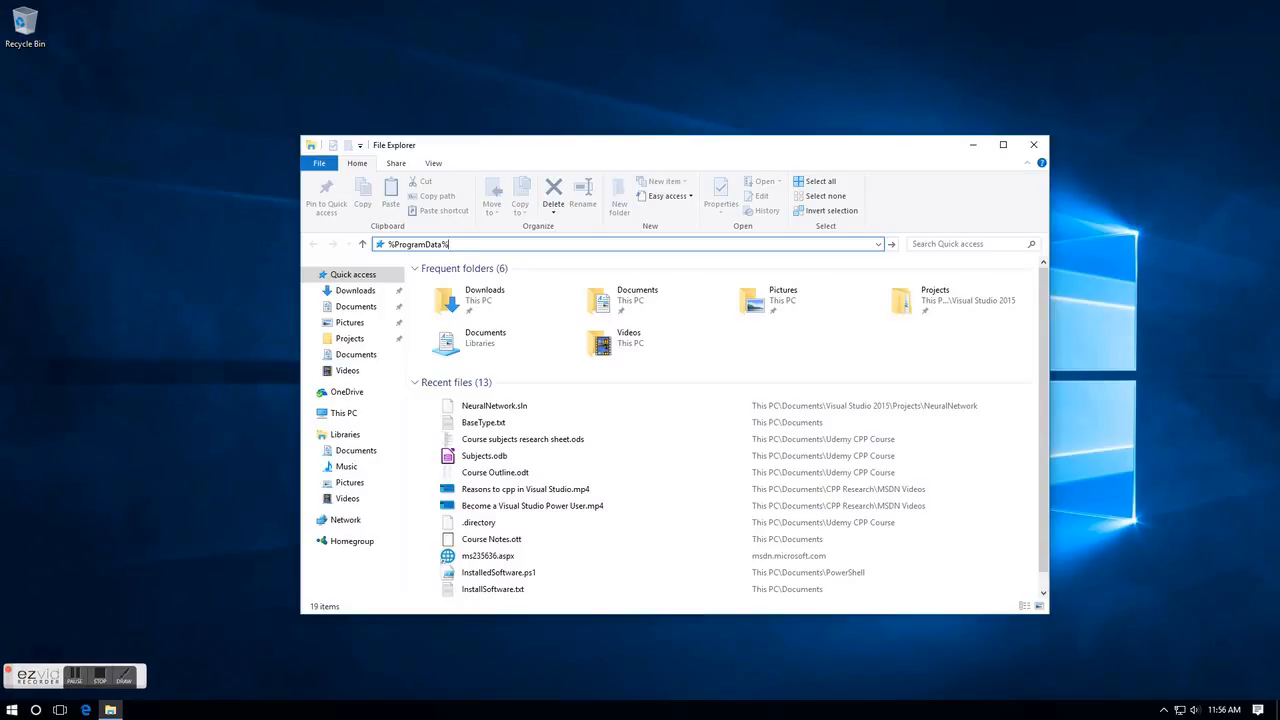
pyautogui.write('\\Microsoft')
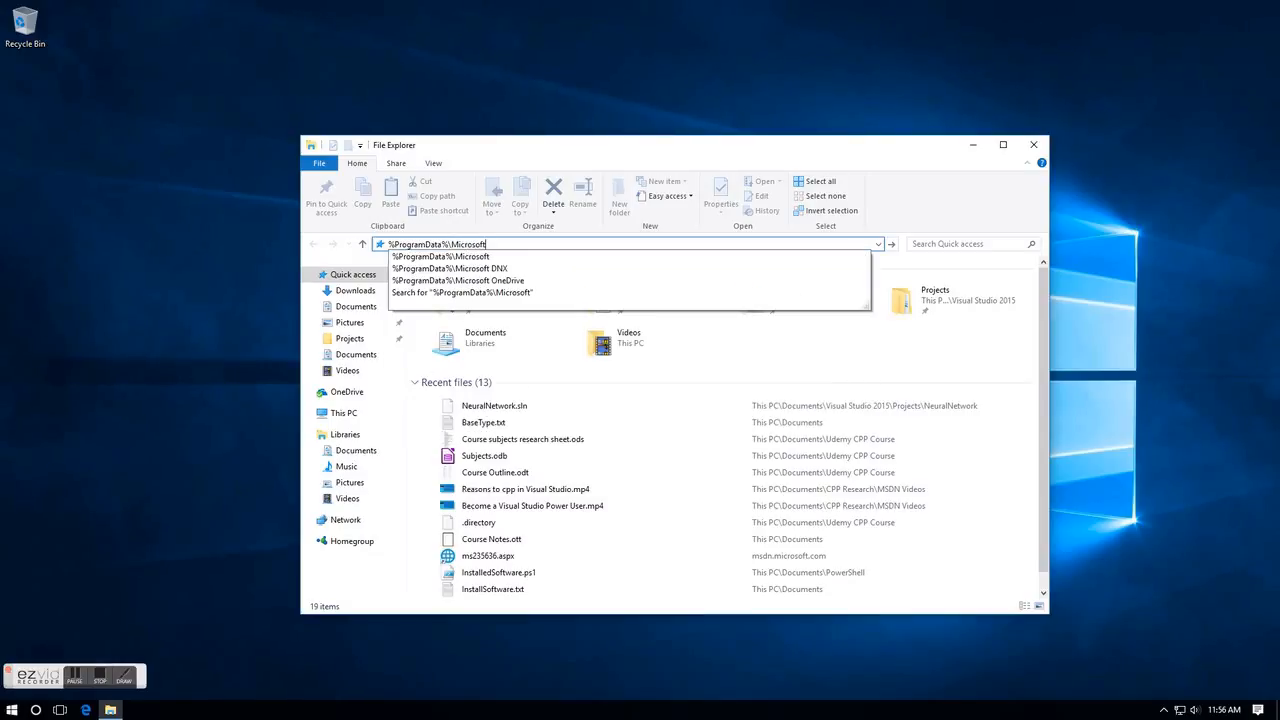
pyautogui.write('\\W')
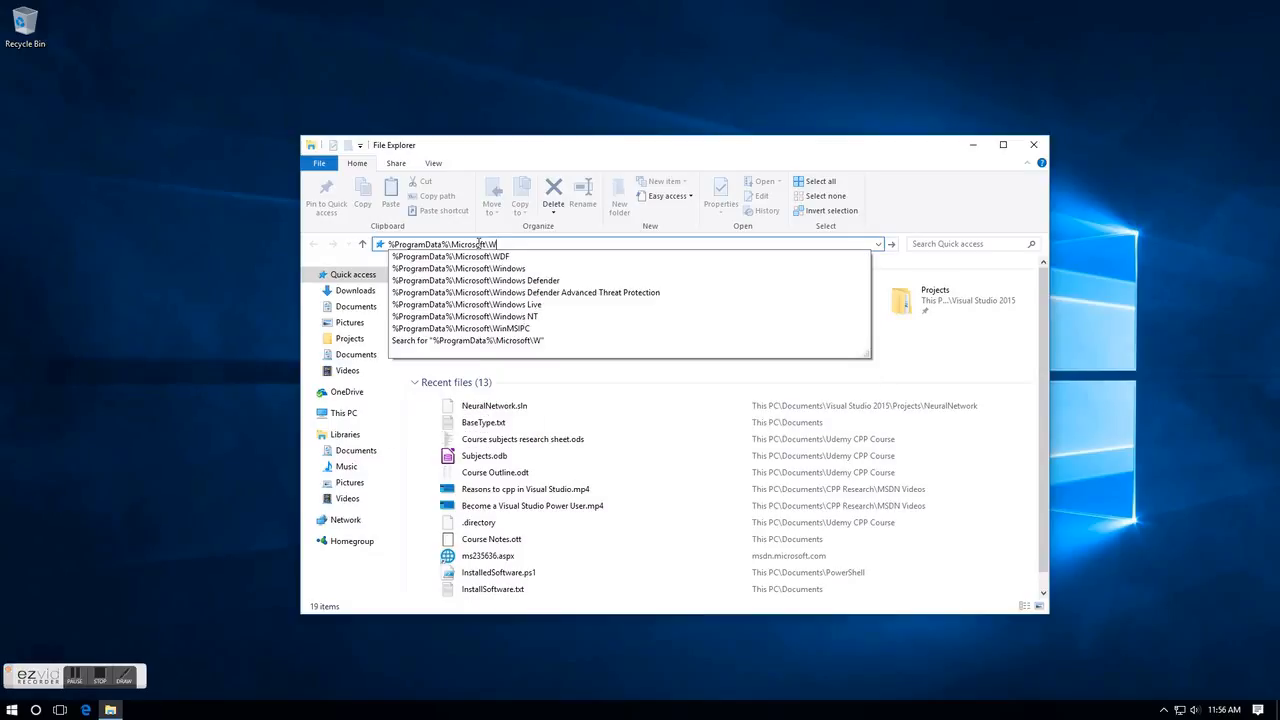
pyautogui.click(466, 268)
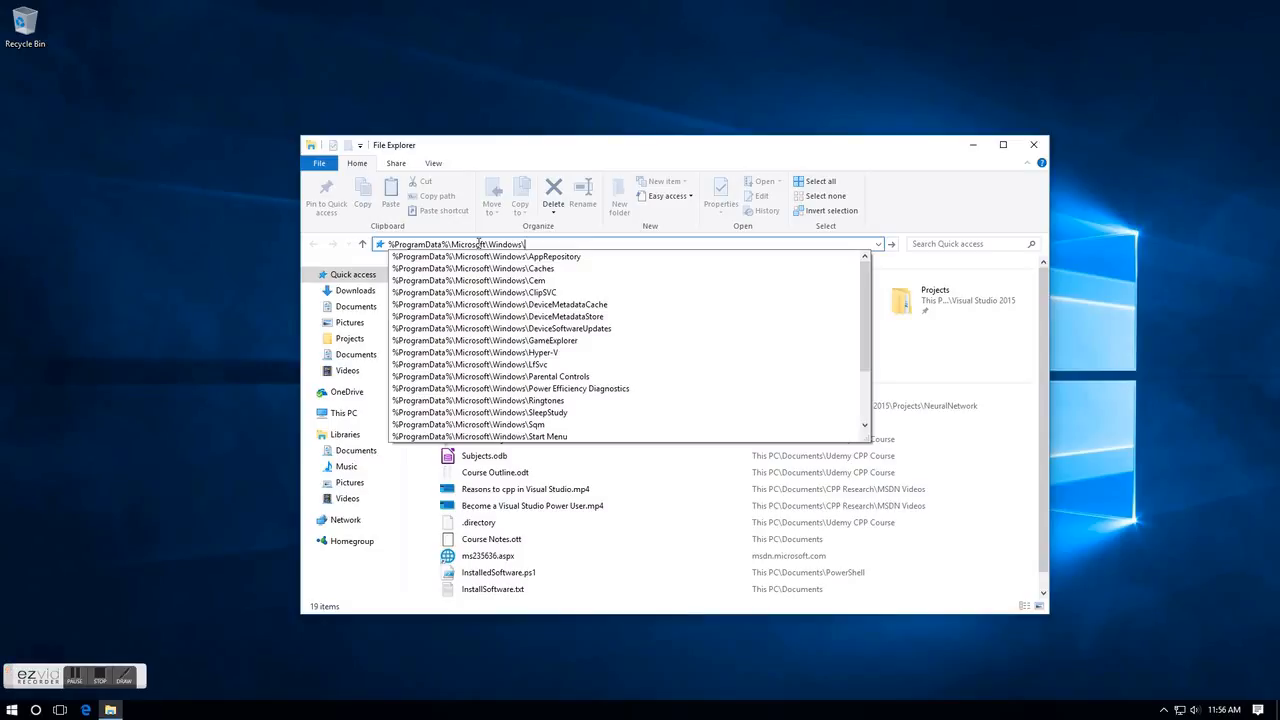
pyautogui.write('Start Menu')
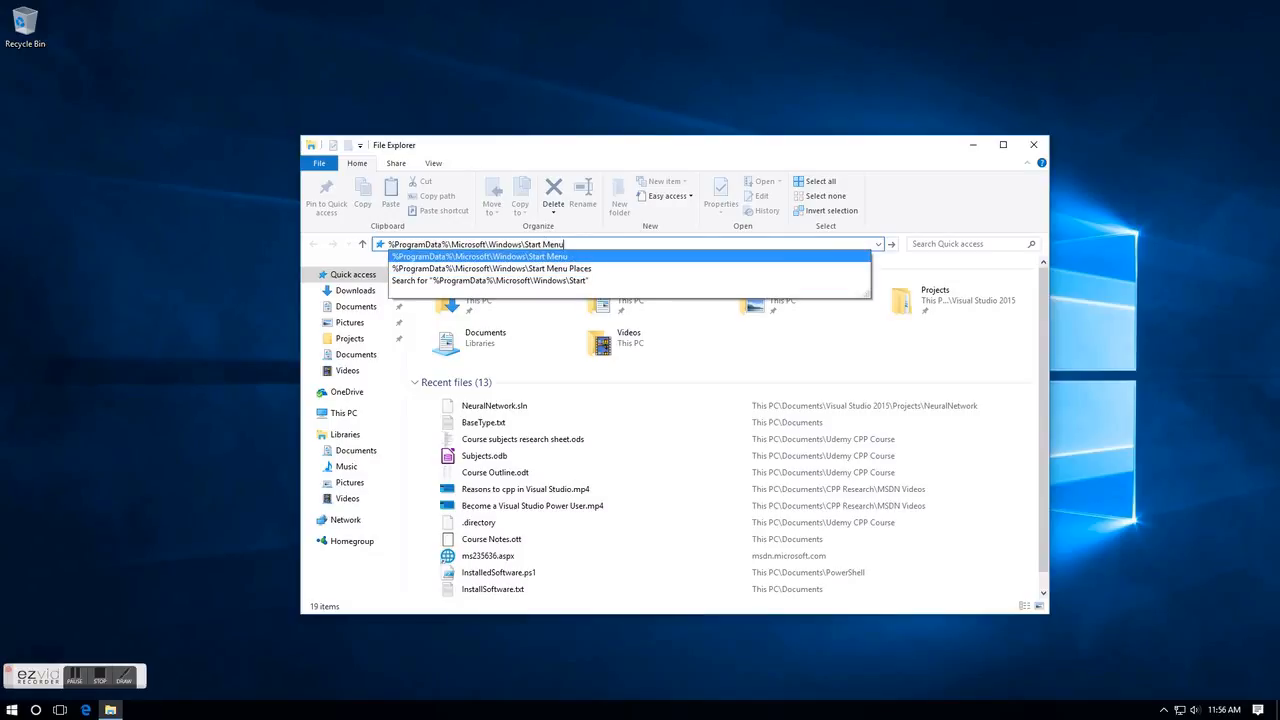
pyautogui.write('\\')
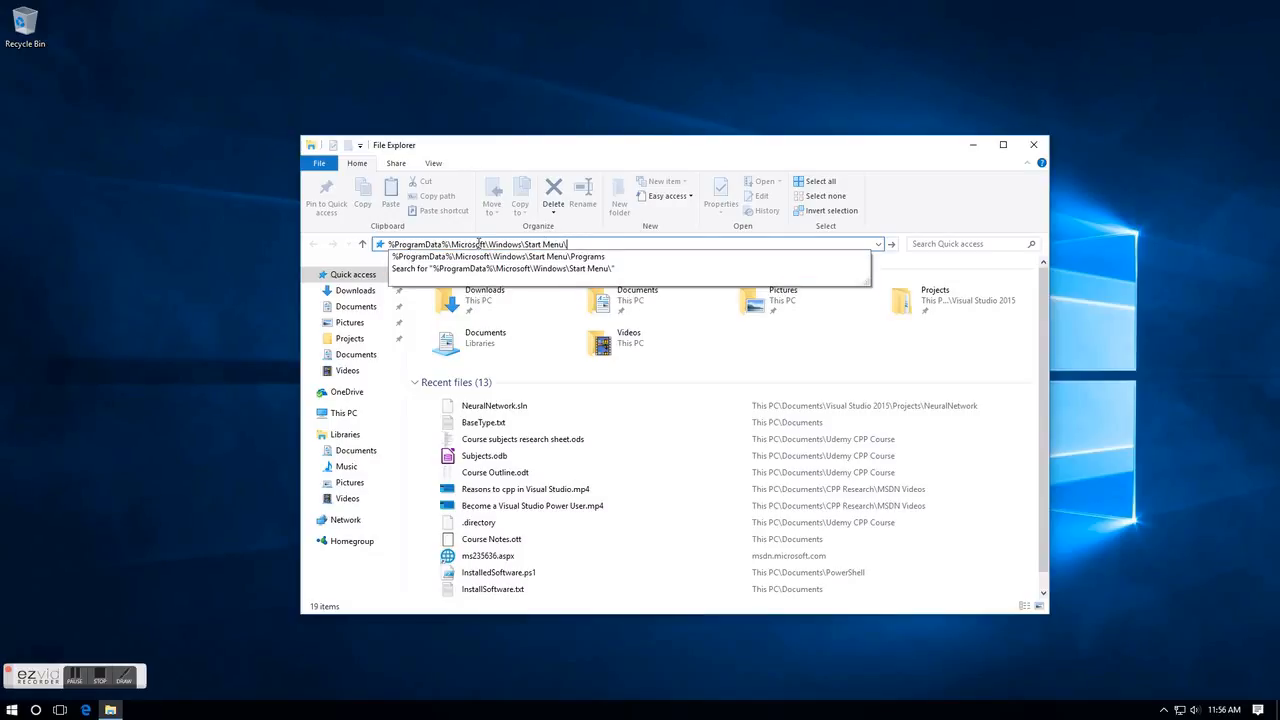
pyautogui.write('Pro')
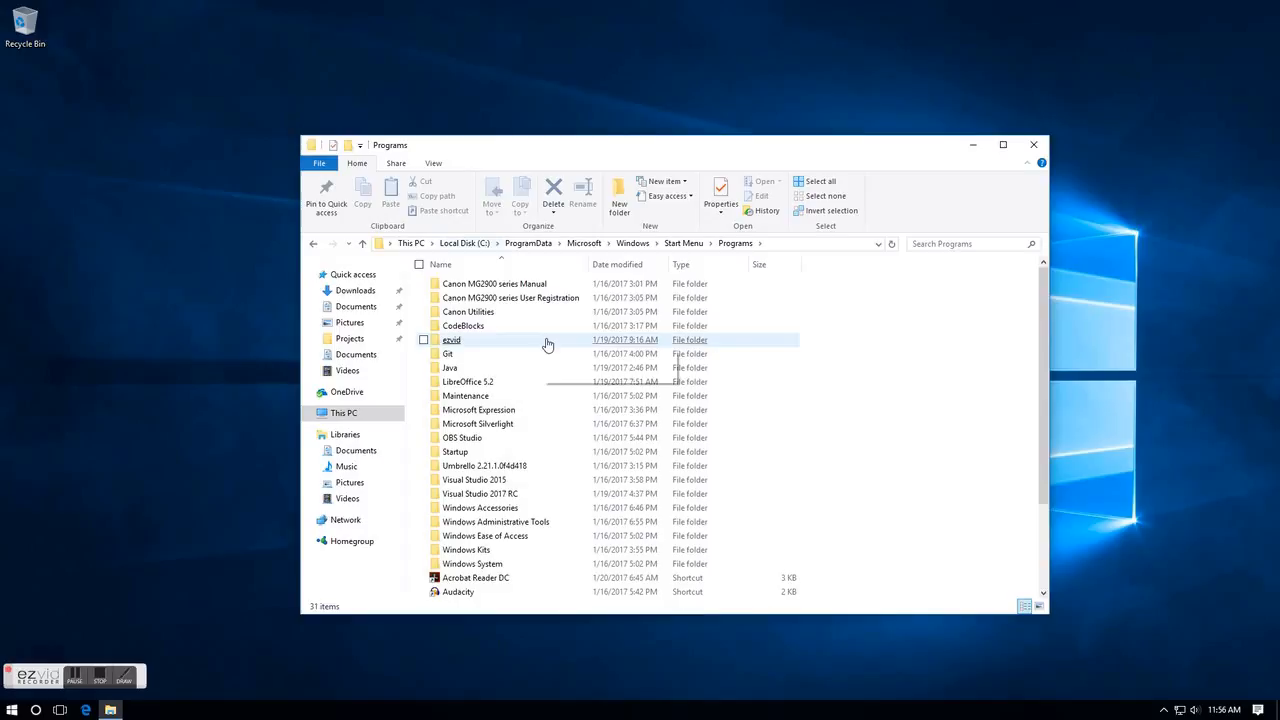
# Select the Visual Studio 2017 RC folder and its VS2017 shortcut
pyautogui.scroll(-3)
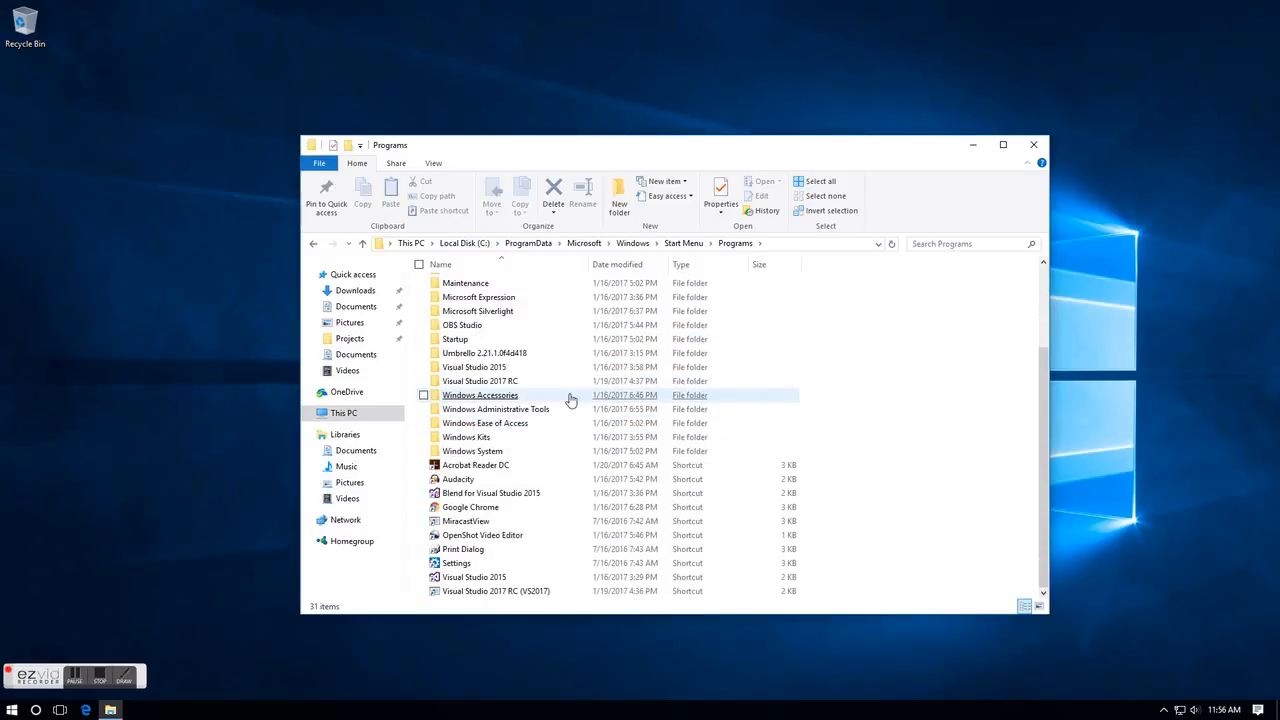
pyautogui.click(480, 381)
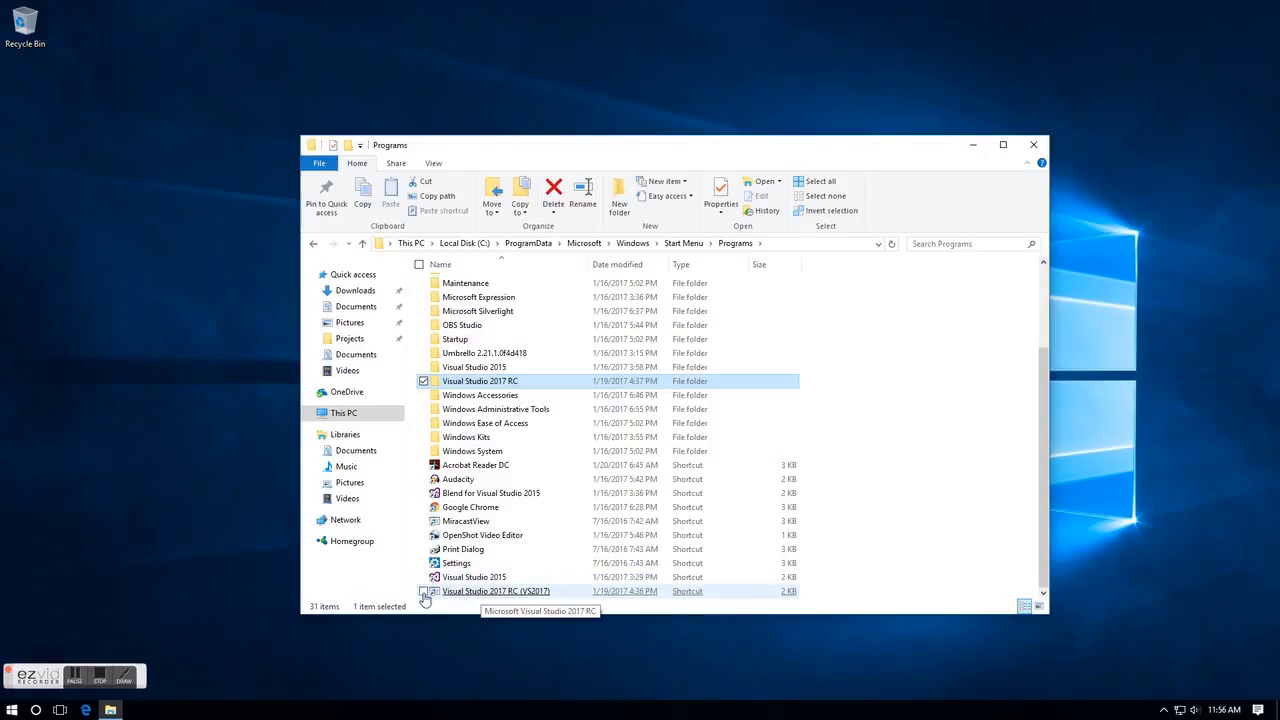
pyautogui.click(423, 591)
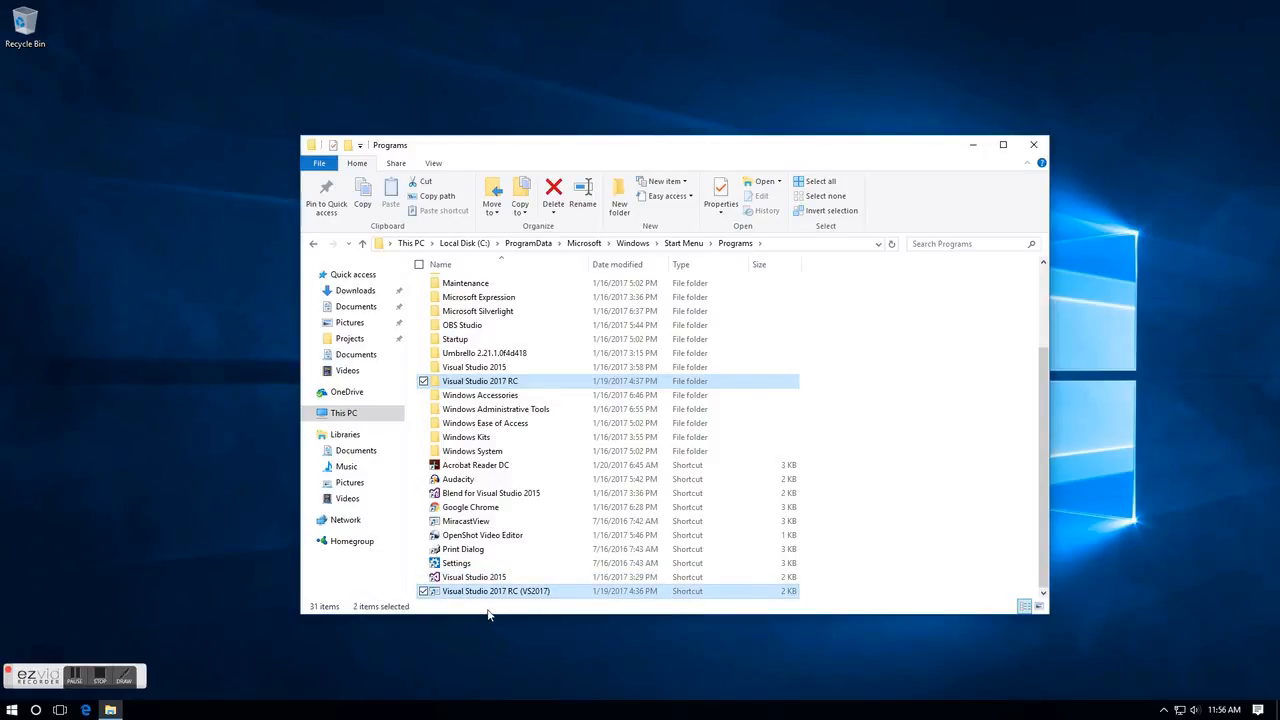
pyautogui.moveTo(480, 381)
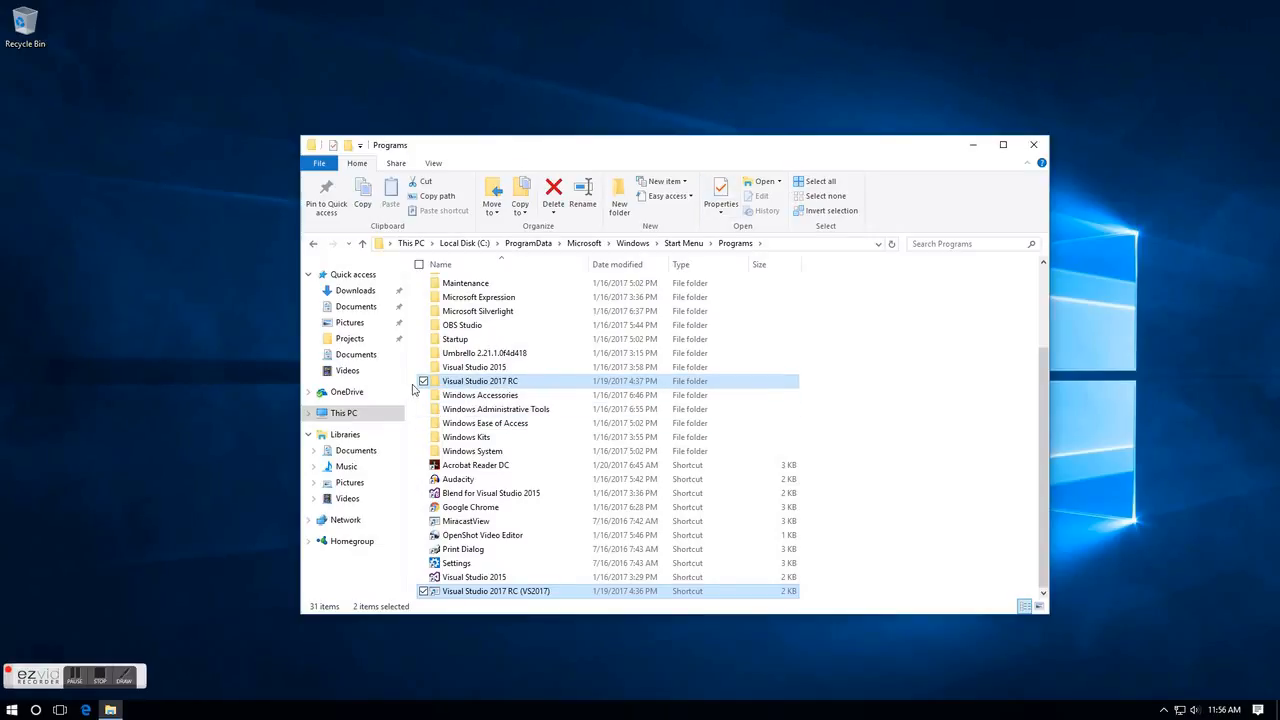
# Toggle Item check boxes off and back on in the View ribbon, then return to Home
pyautogui.click(433, 163)
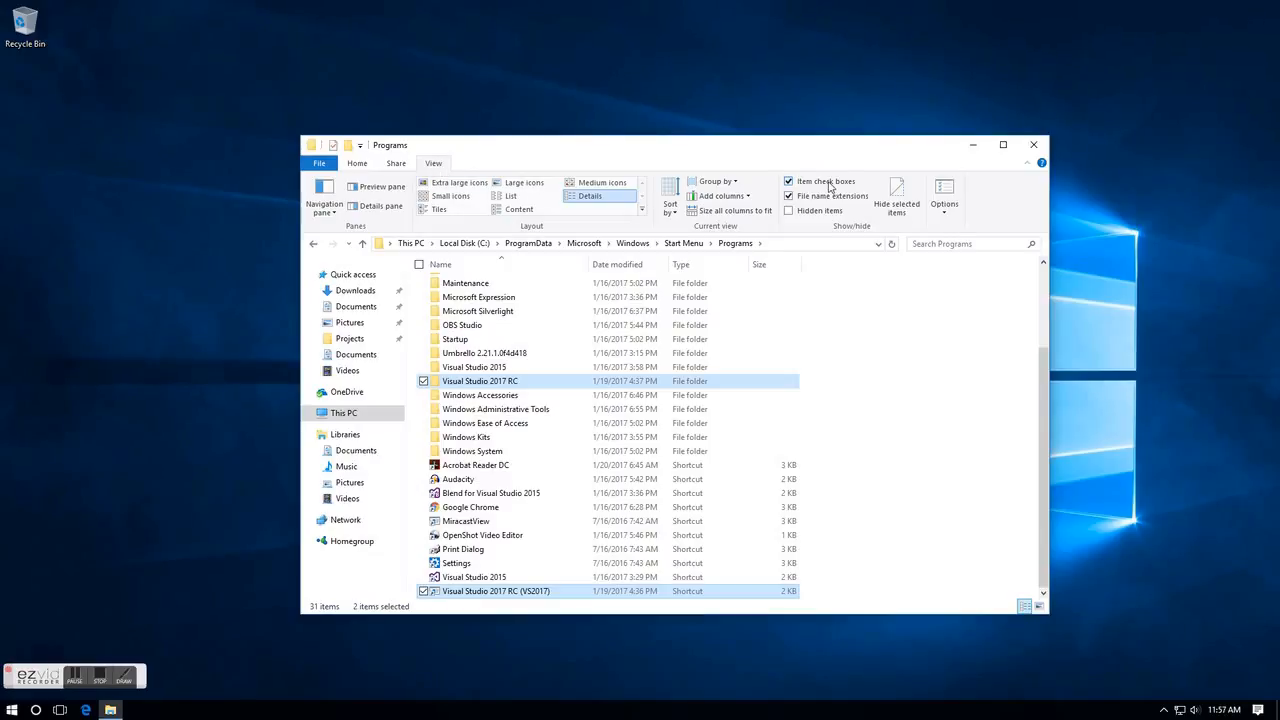
pyautogui.click(789, 182)
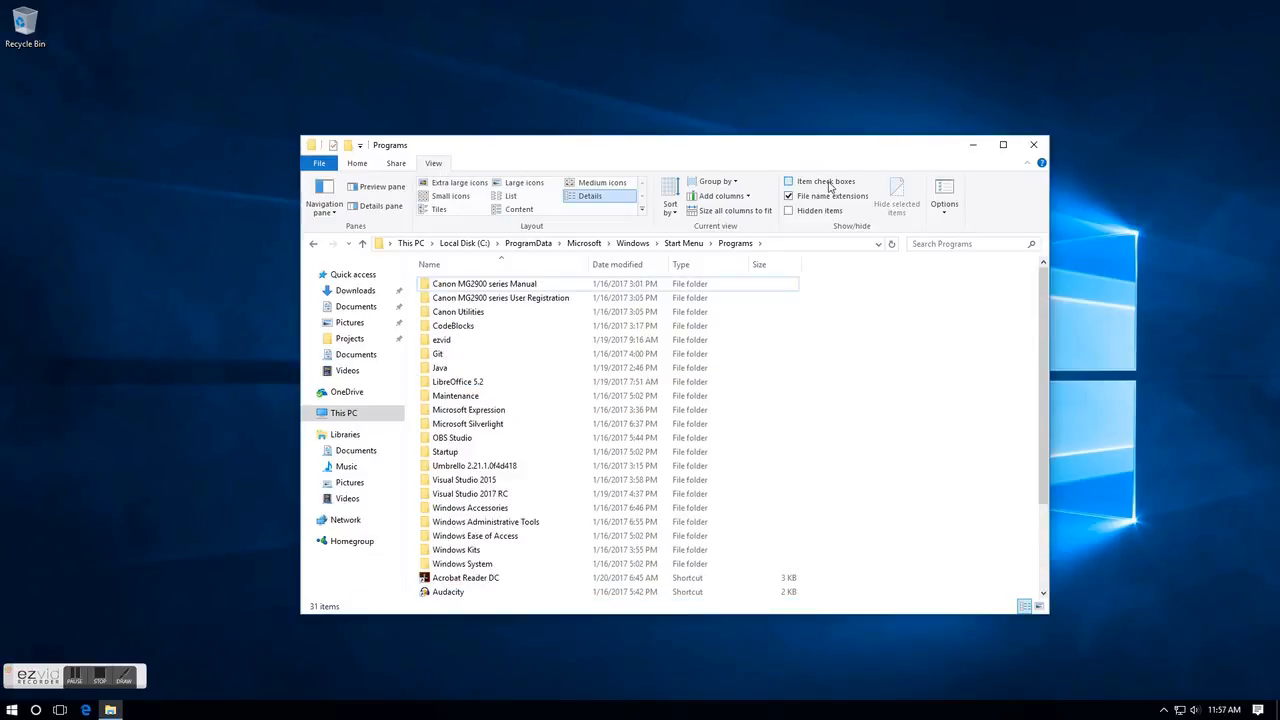
pyautogui.click(789, 181)
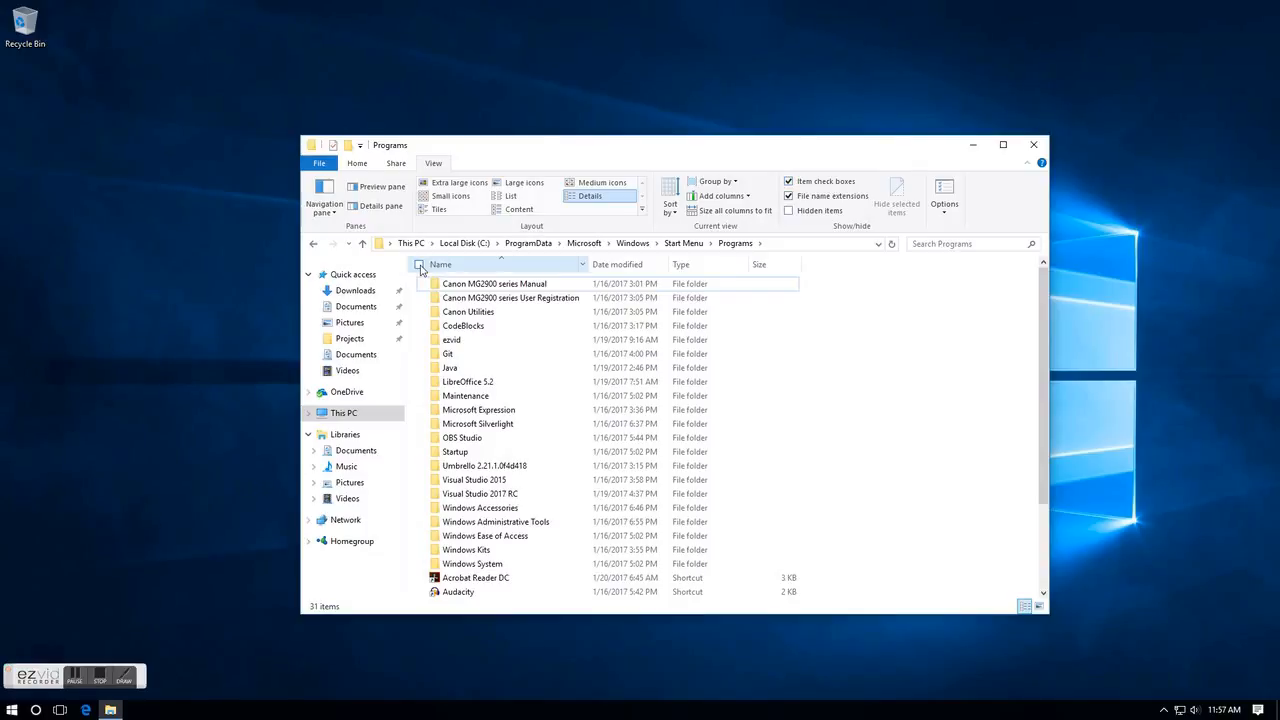
pyautogui.moveTo(520, 190)
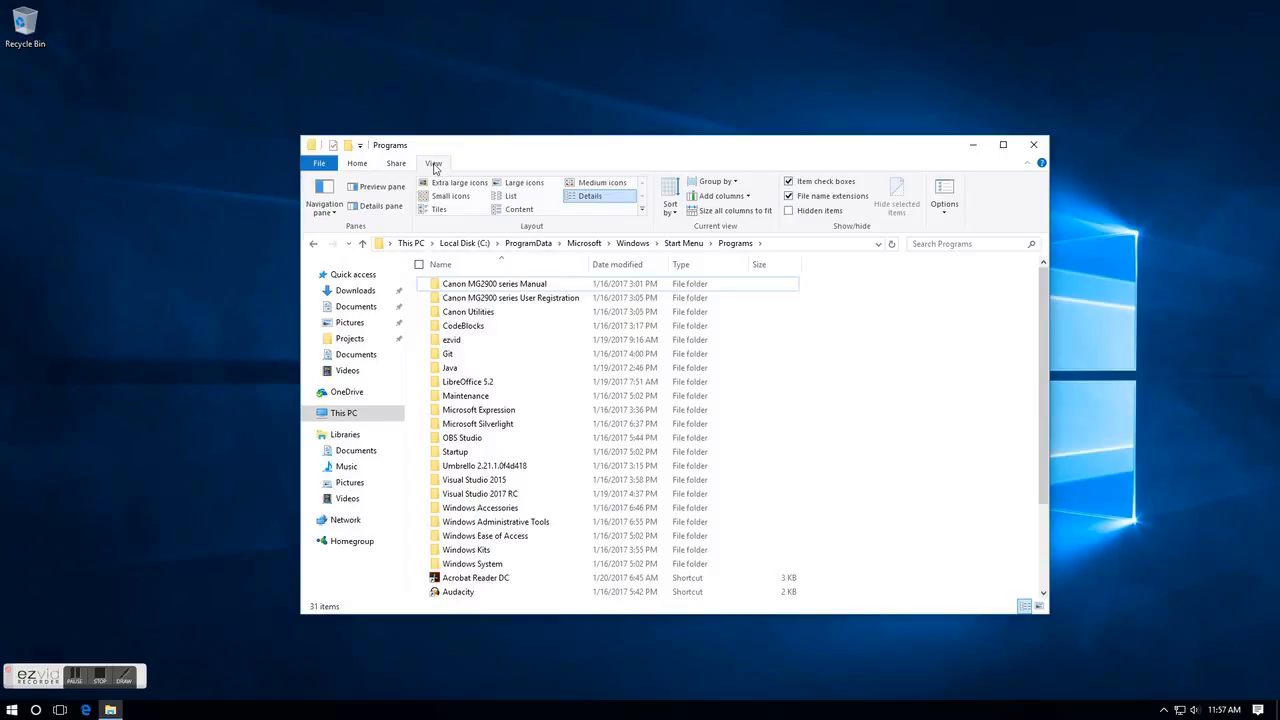
pyautogui.moveTo(835, 190)
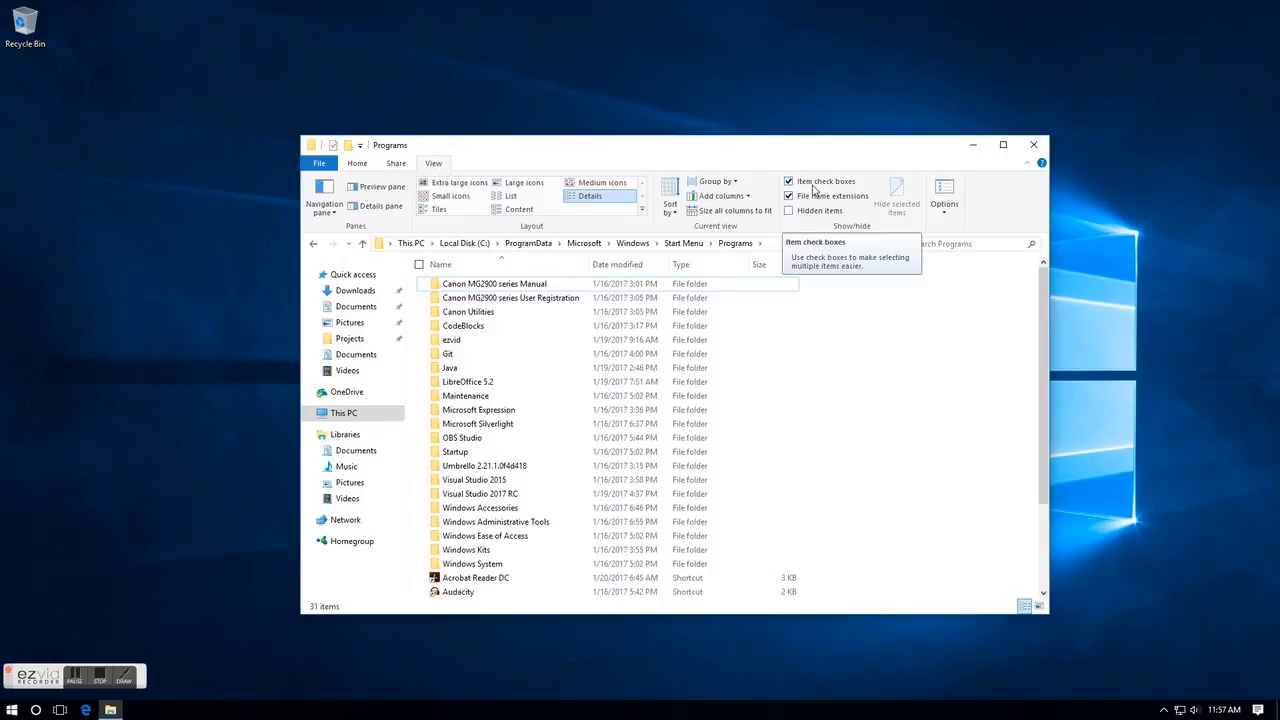
pyautogui.click(357, 163)
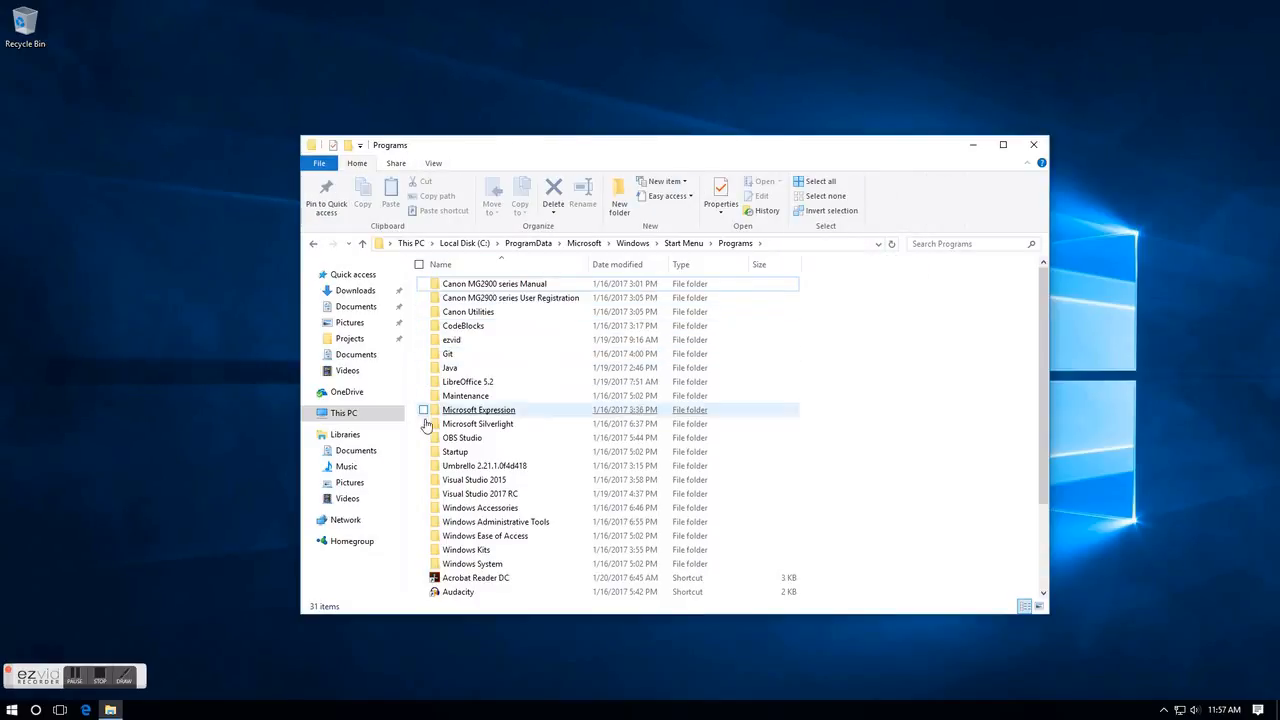
# Tick the Visual Studio 2017 RC folder and VS2017 shortcut, then delete both
pyautogui.click(480, 493)
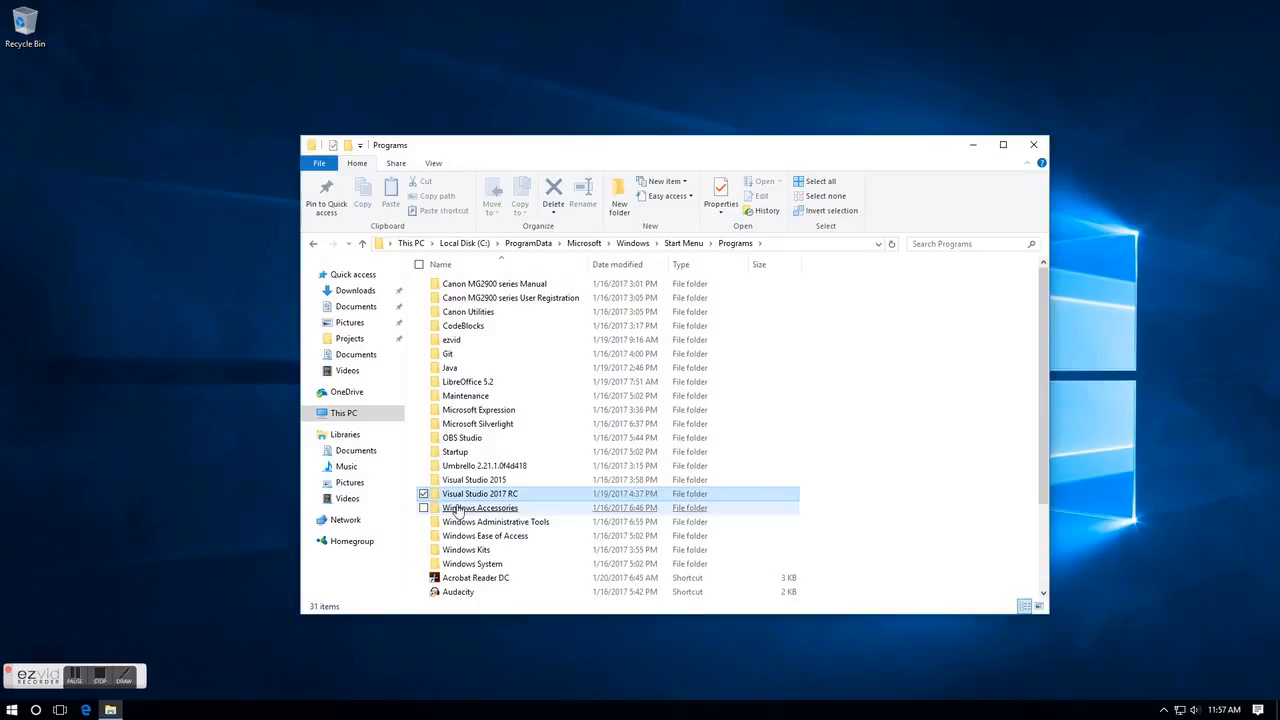
pyautogui.scroll(-3)
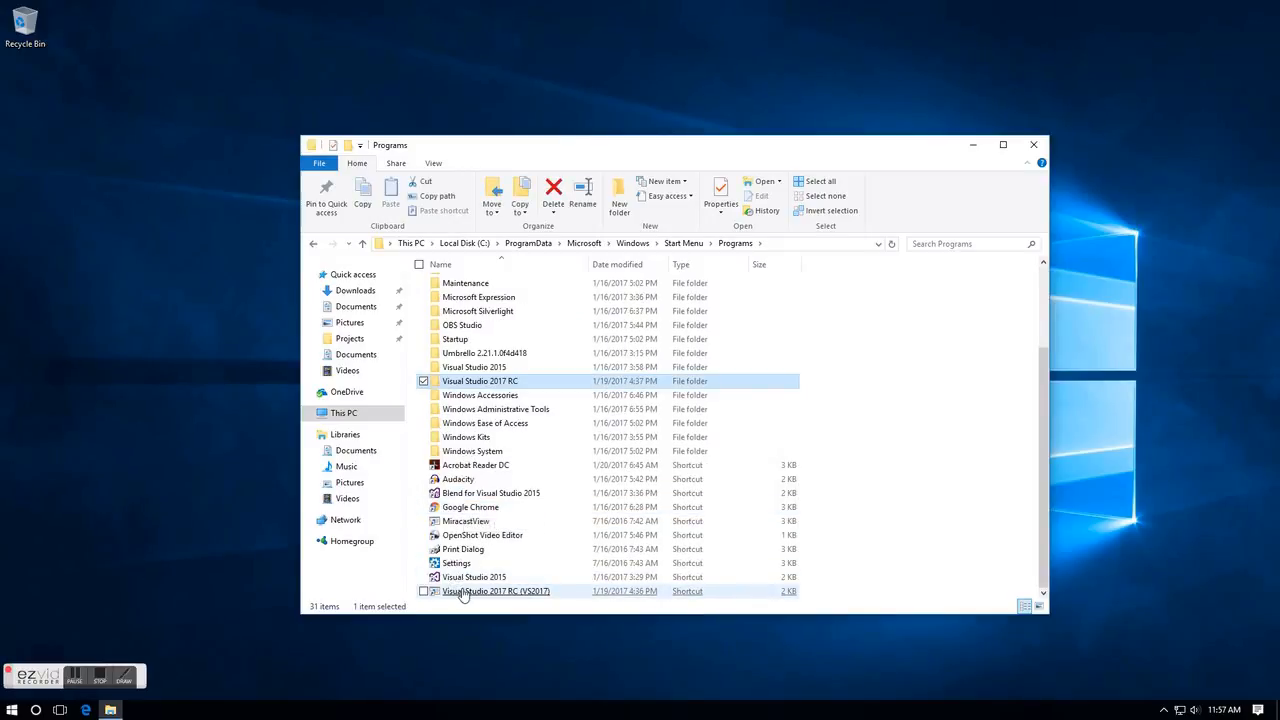
pyautogui.click(495, 591)
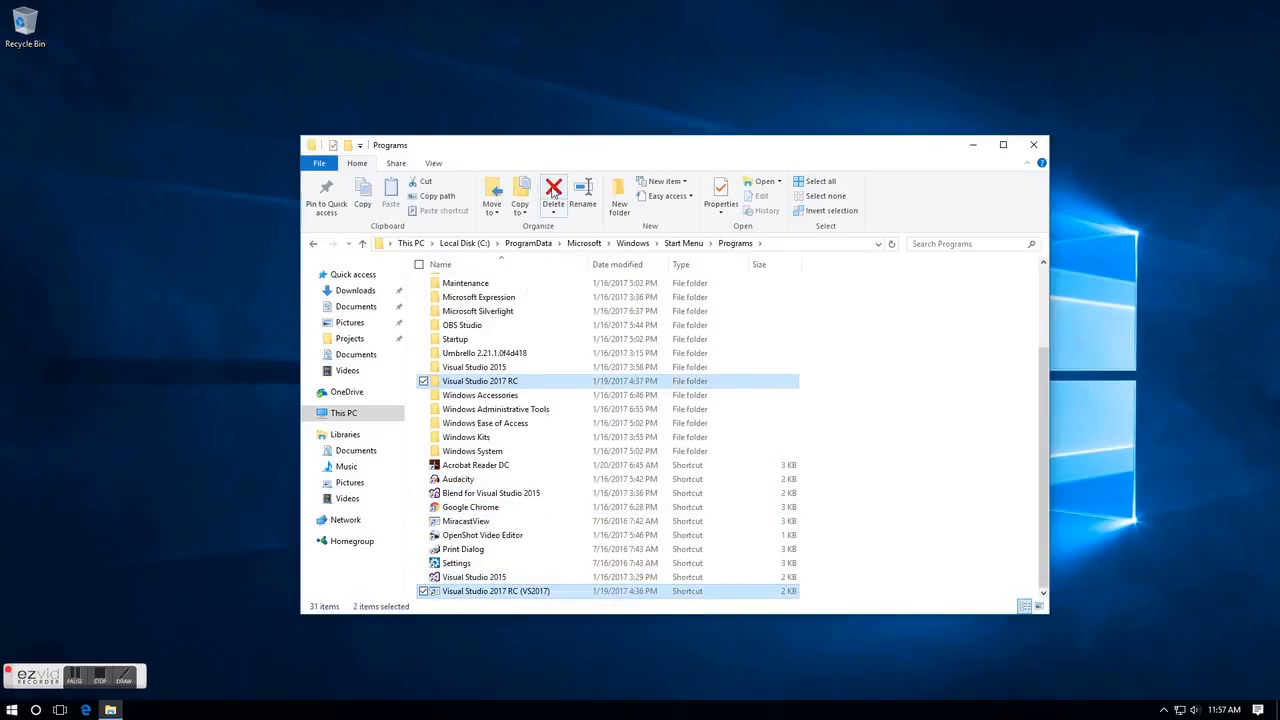
pyautogui.click(553, 190)
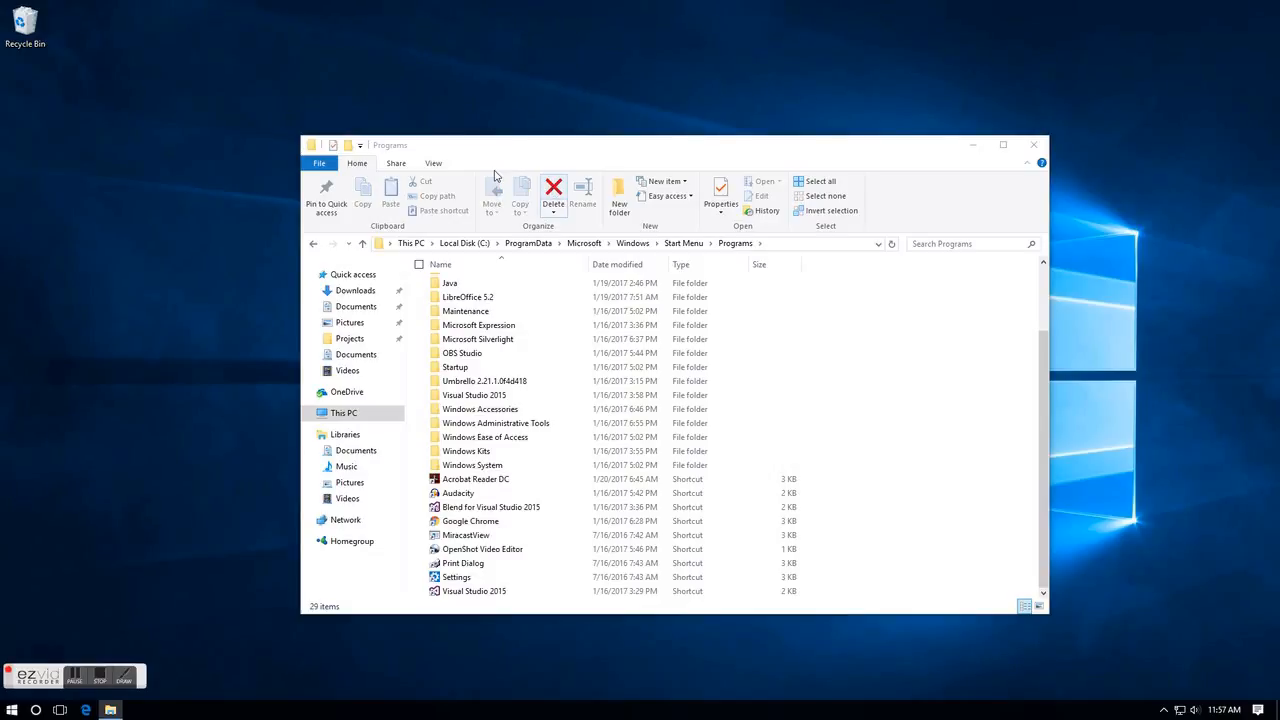
pyautogui.rightClick(24, 25)
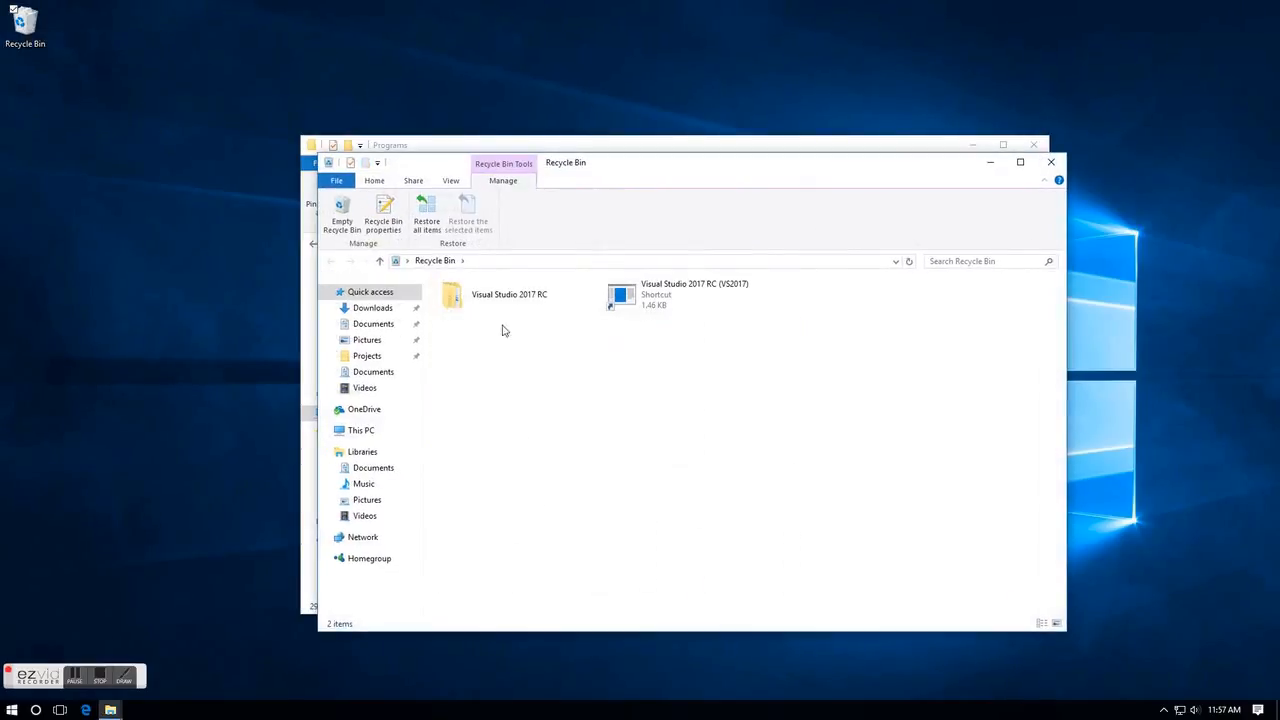
pyautogui.press('ctrl+a')
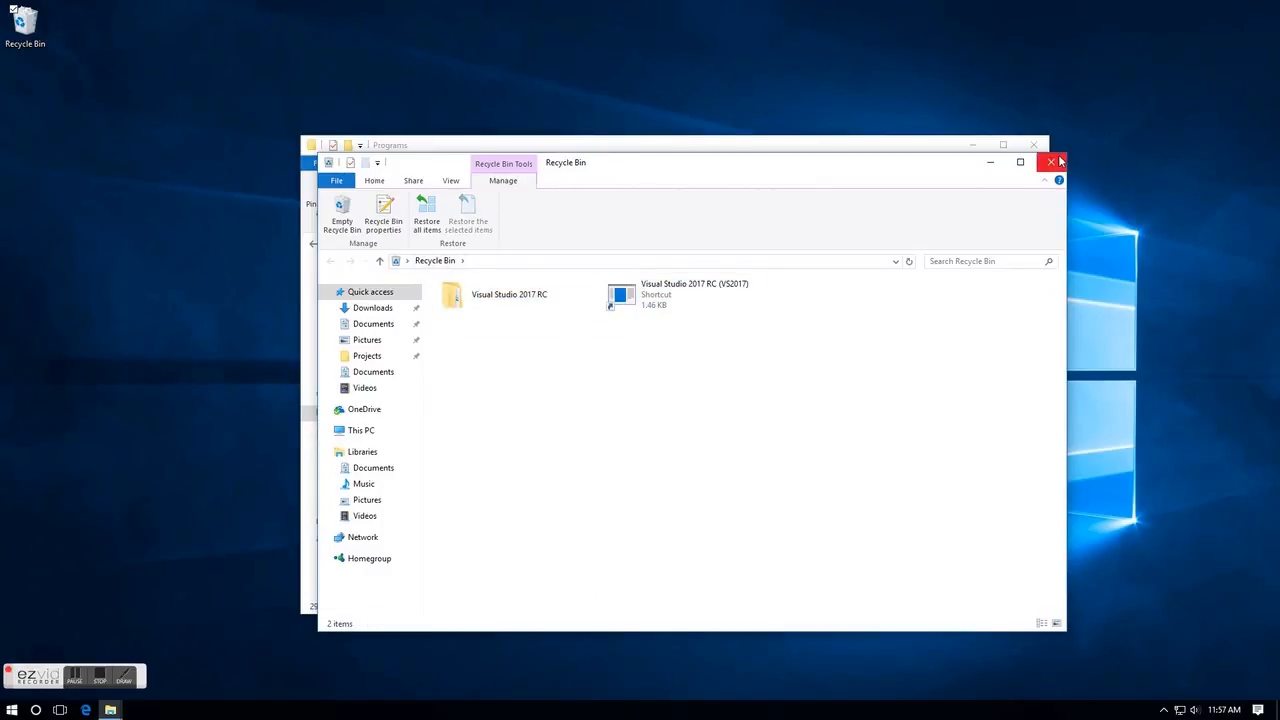
pyautogui.click(1053, 162)
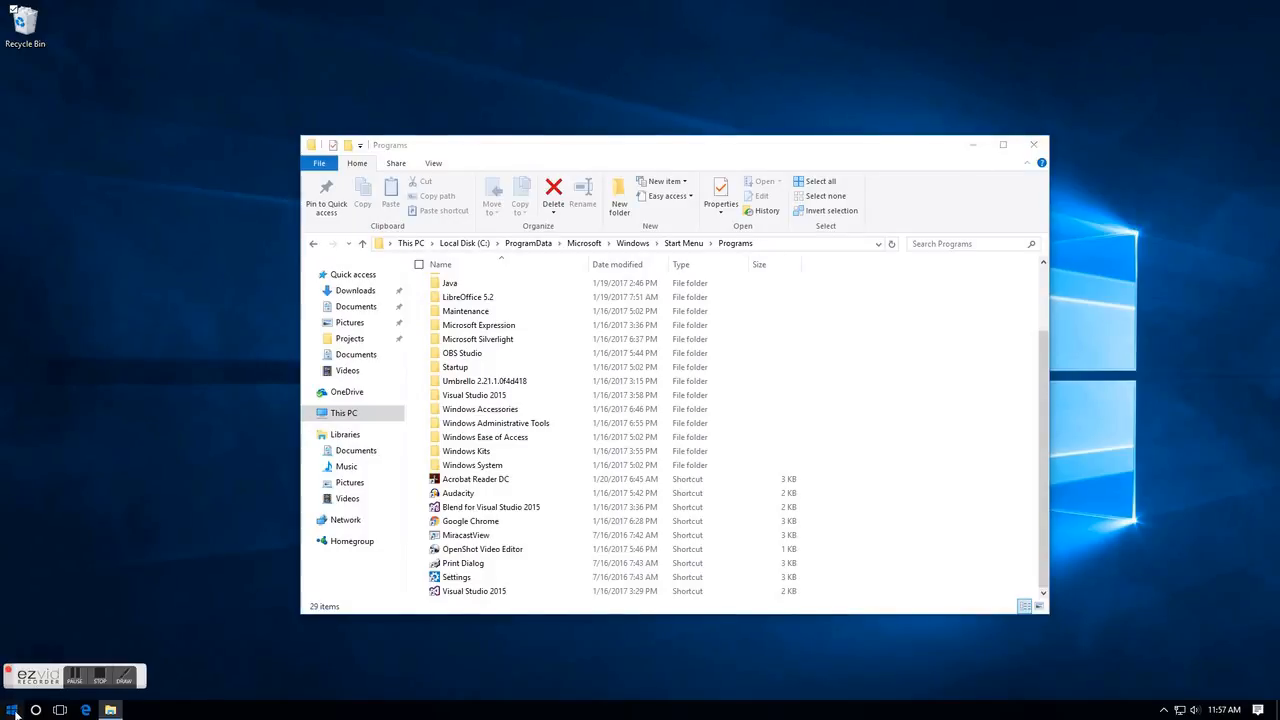
pyautogui.click(12, 710)
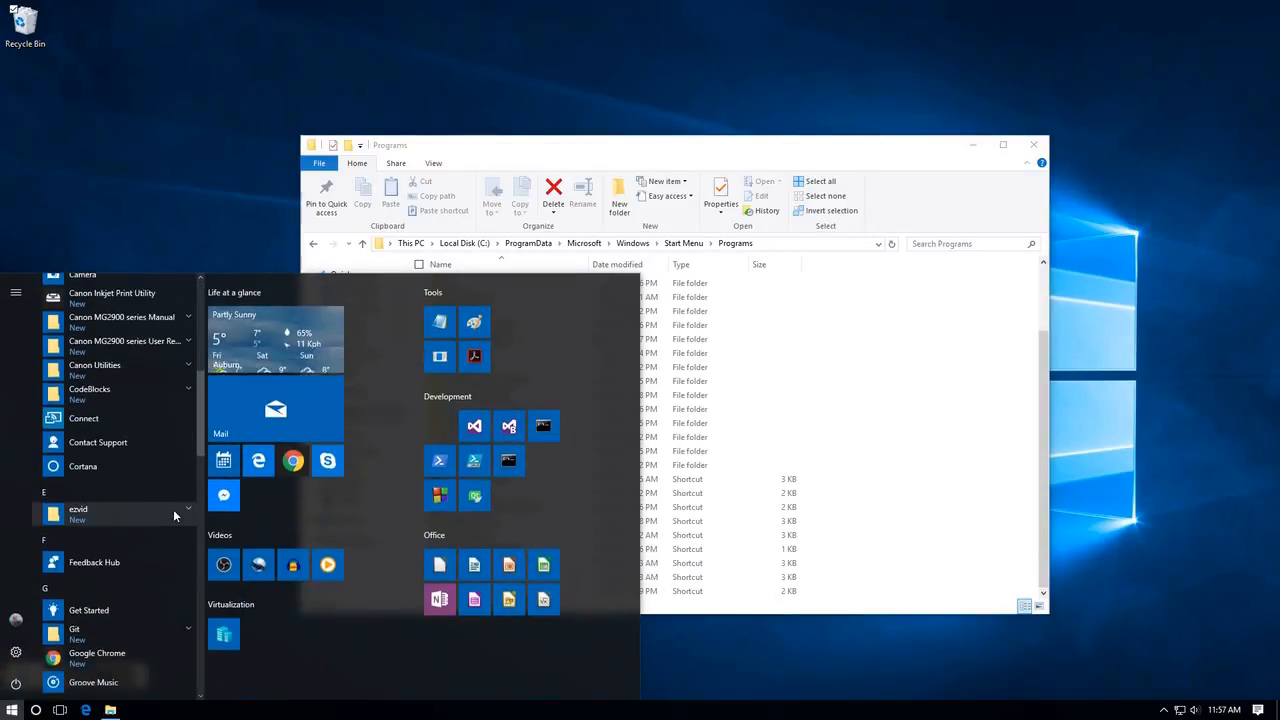
pyautogui.scroll(-3)
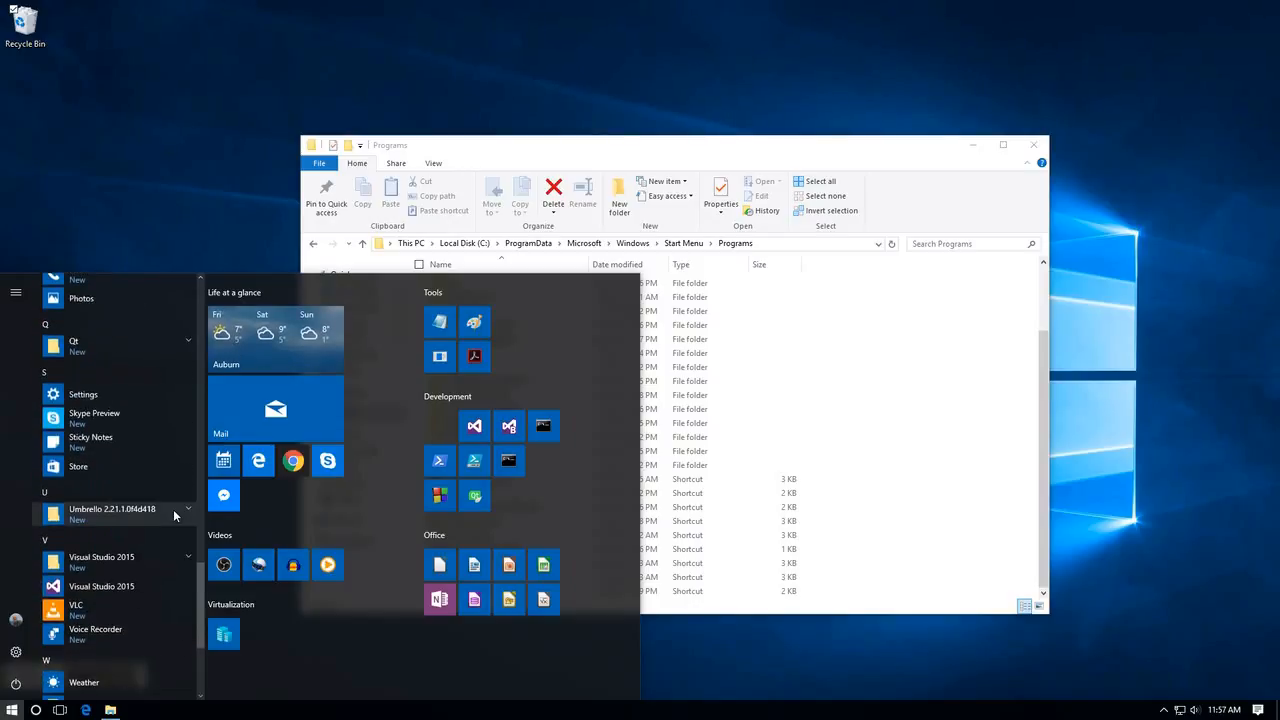
pyautogui.scroll(-3)
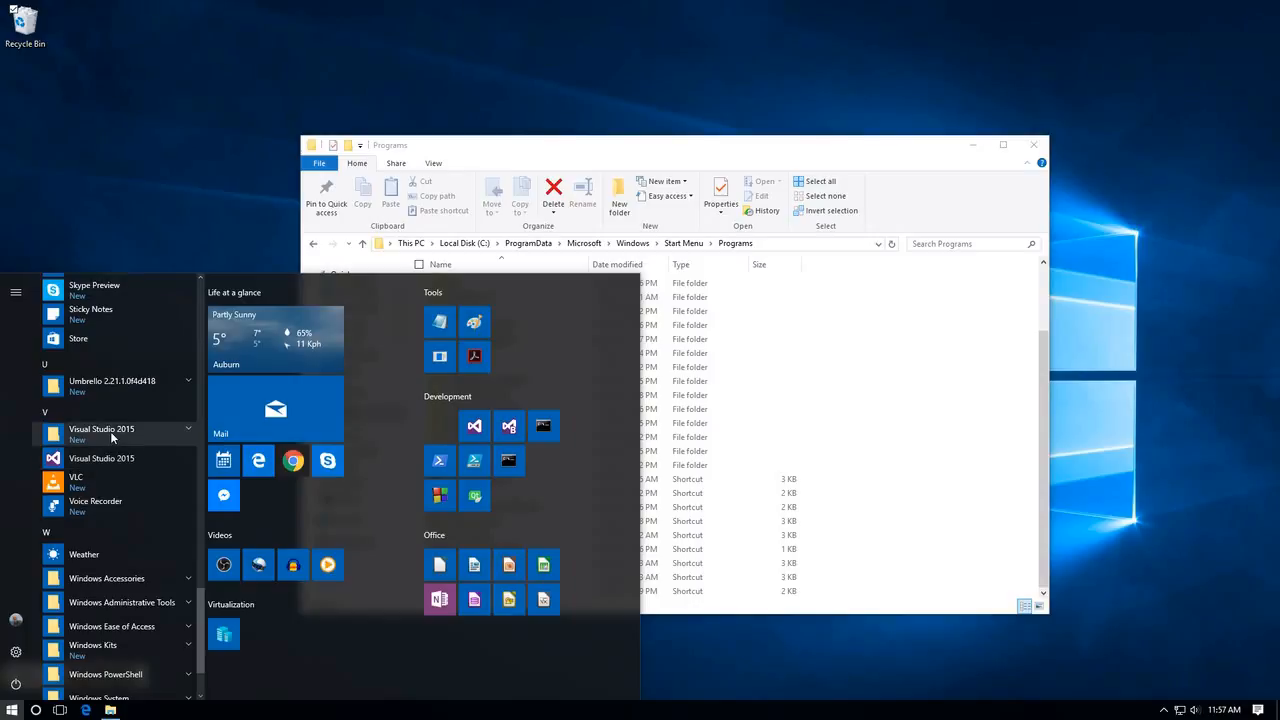
pyautogui.moveTo(113, 465)
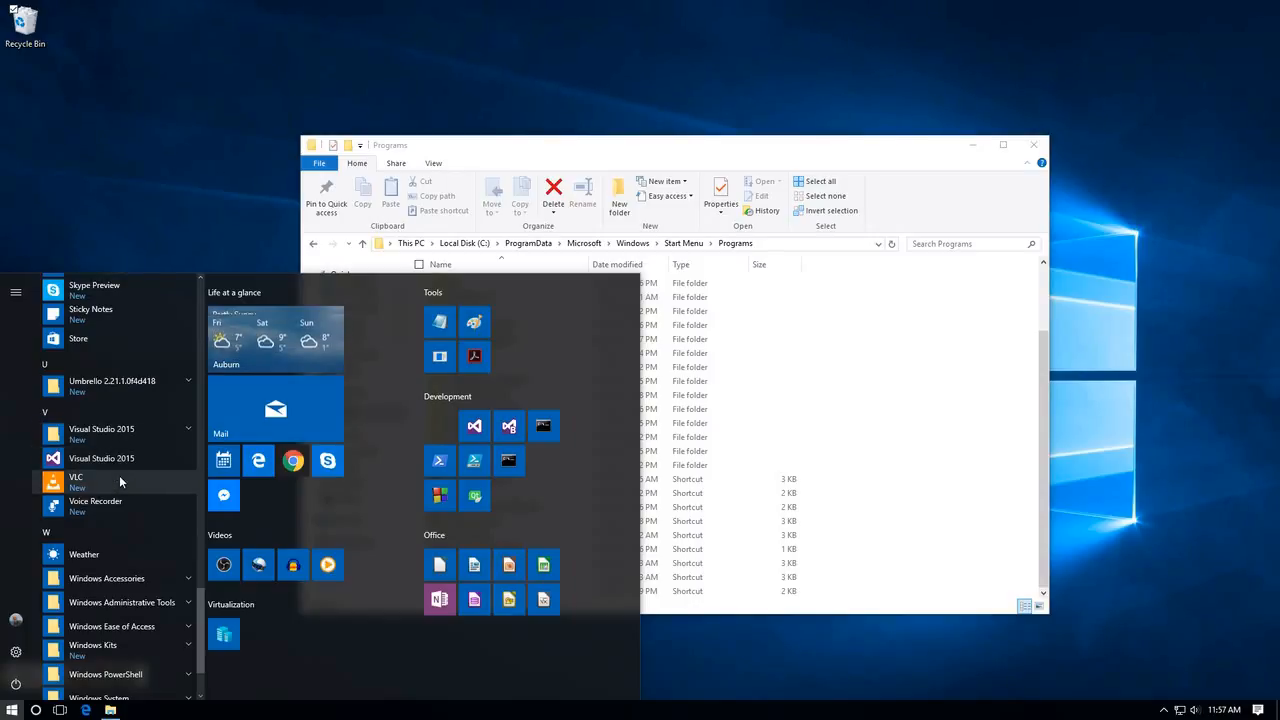
pyautogui.moveTo(101, 458)
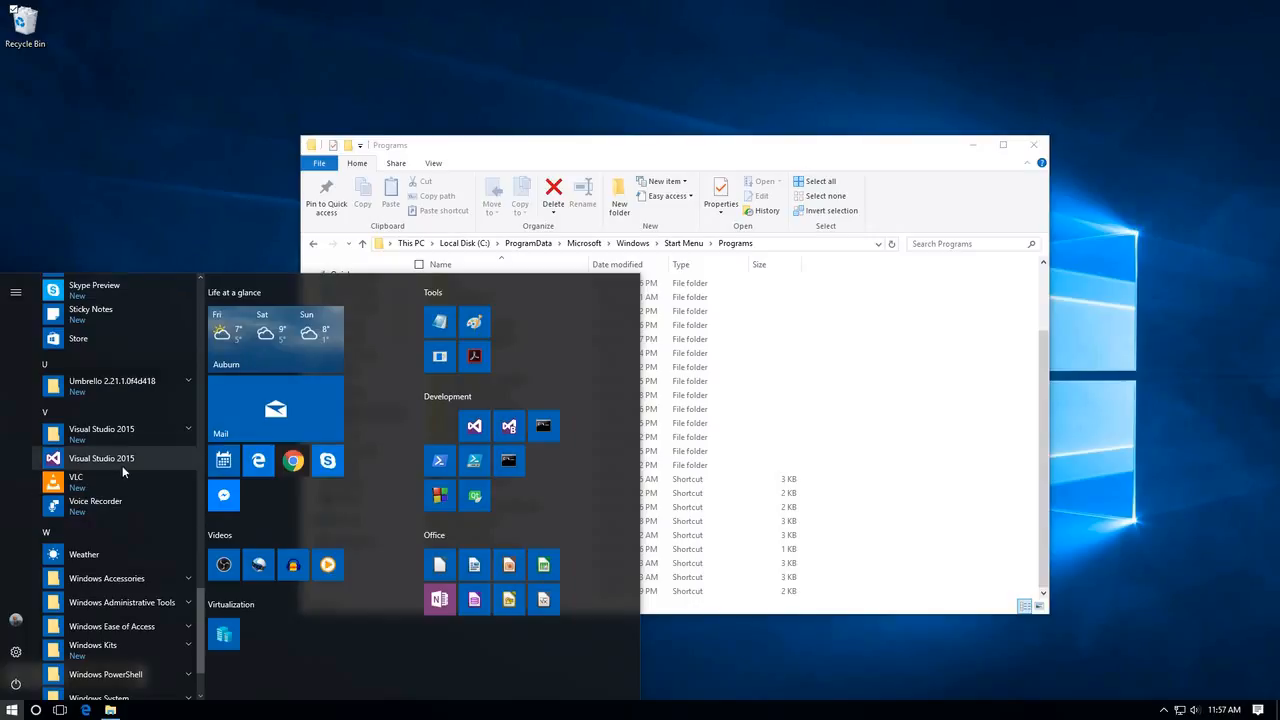
pyautogui.click(169, 198)
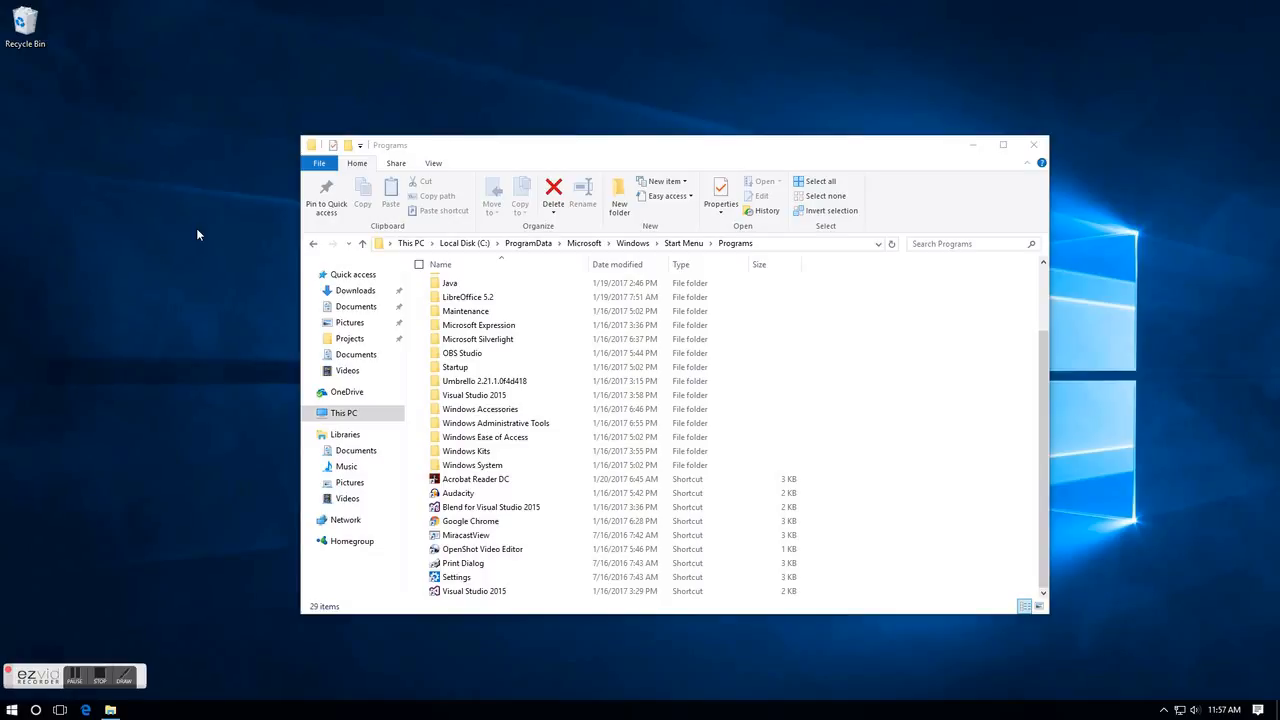
pyautogui.moveTo(850, 69)
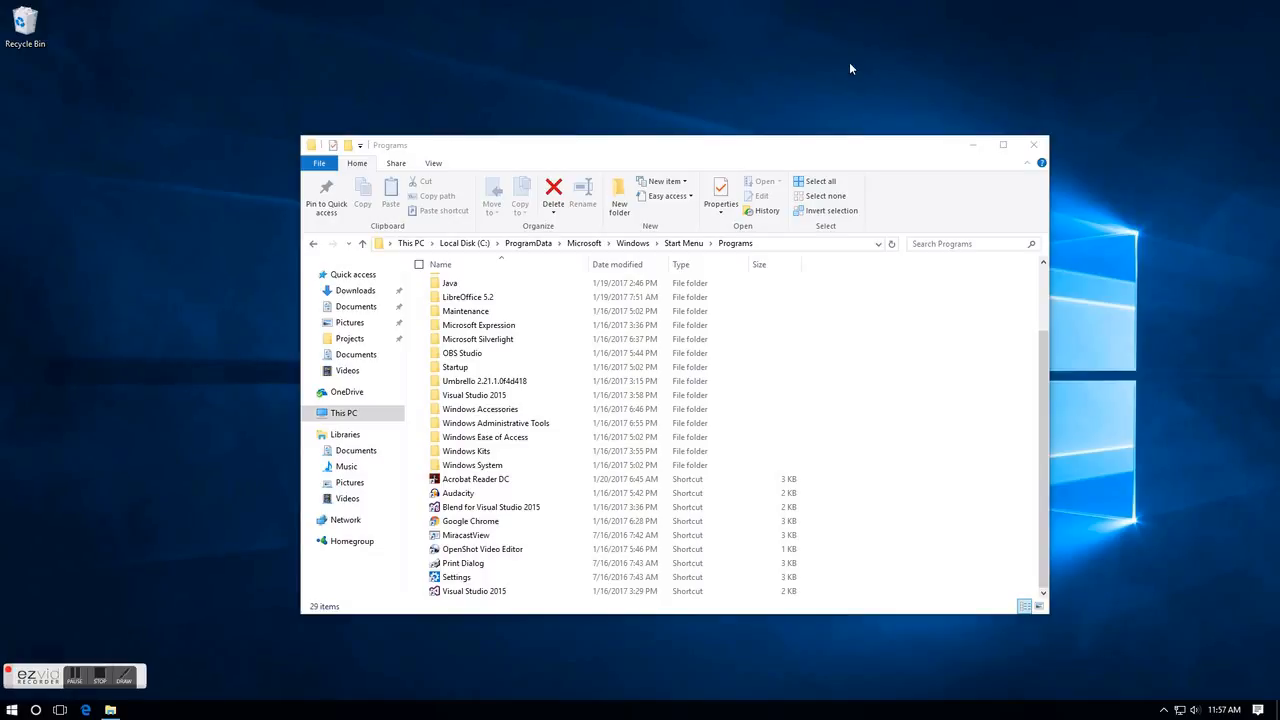
# Close the Programs File Explorer window to return to the desktop
pyautogui.click(1033, 145)
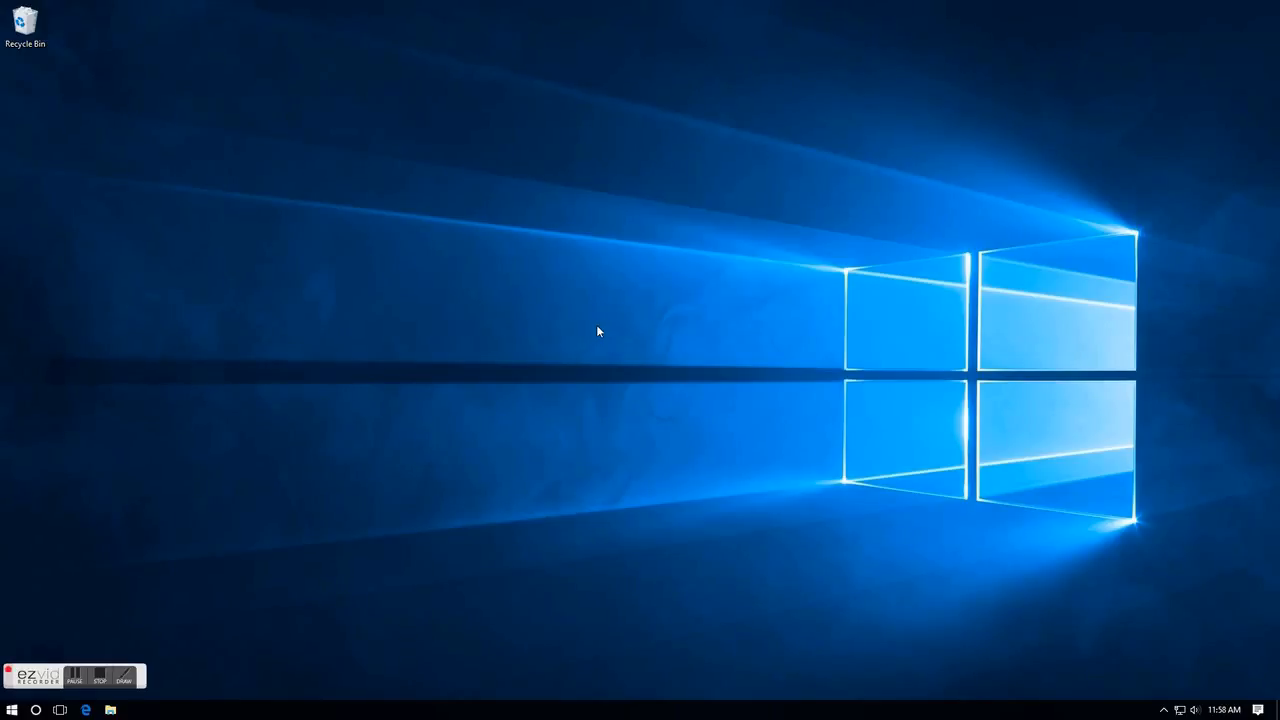
pyautogui.moveTo(595, 349)
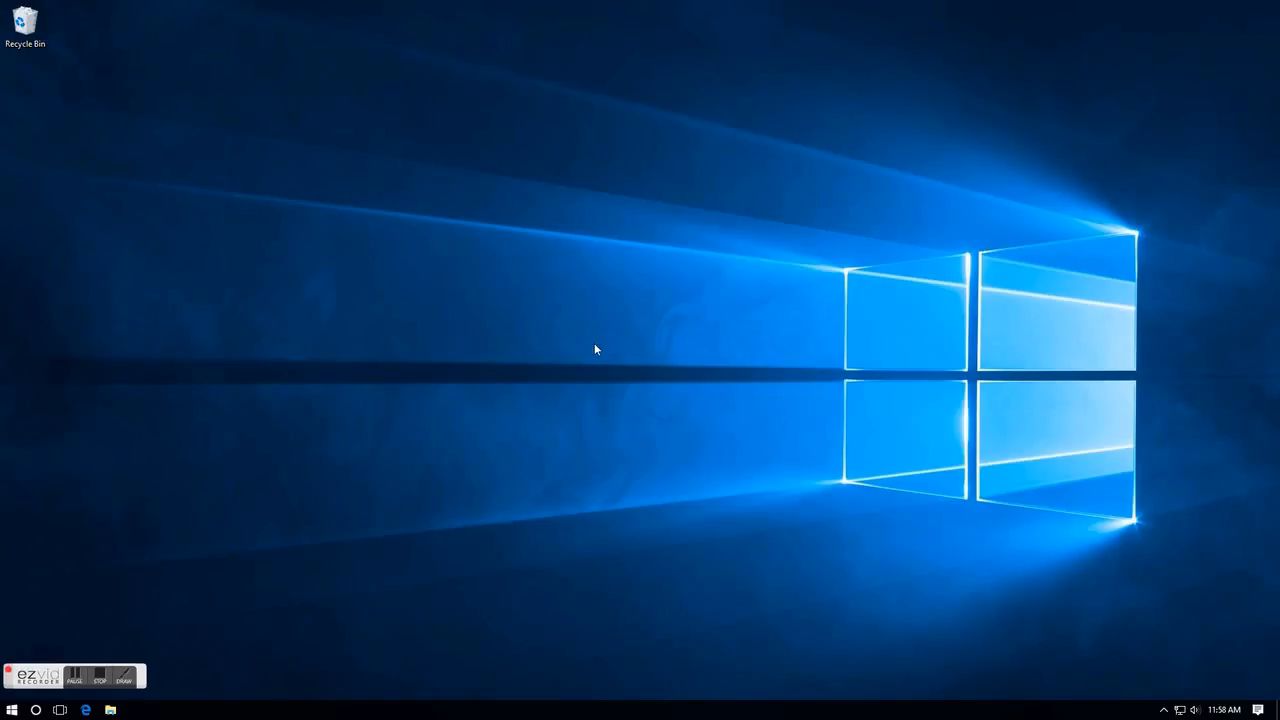
pyautogui.moveTo(407, 372)
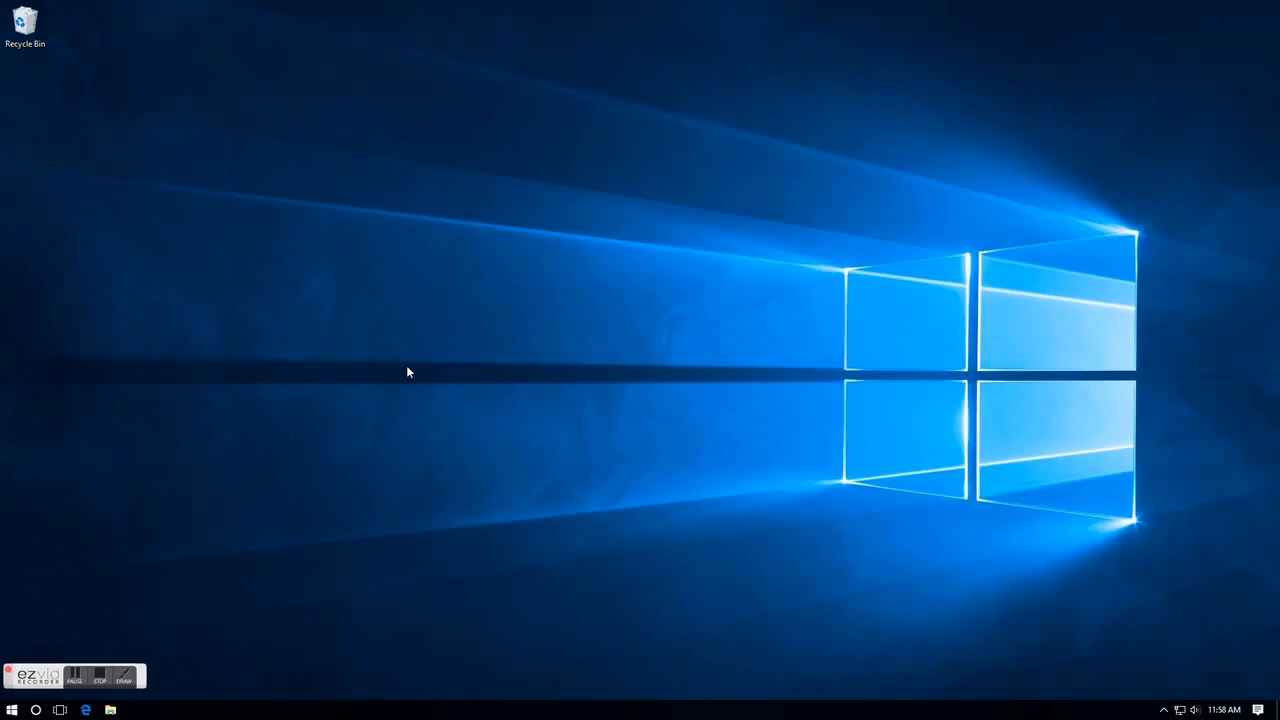
pyautogui.moveTo(285, 458)
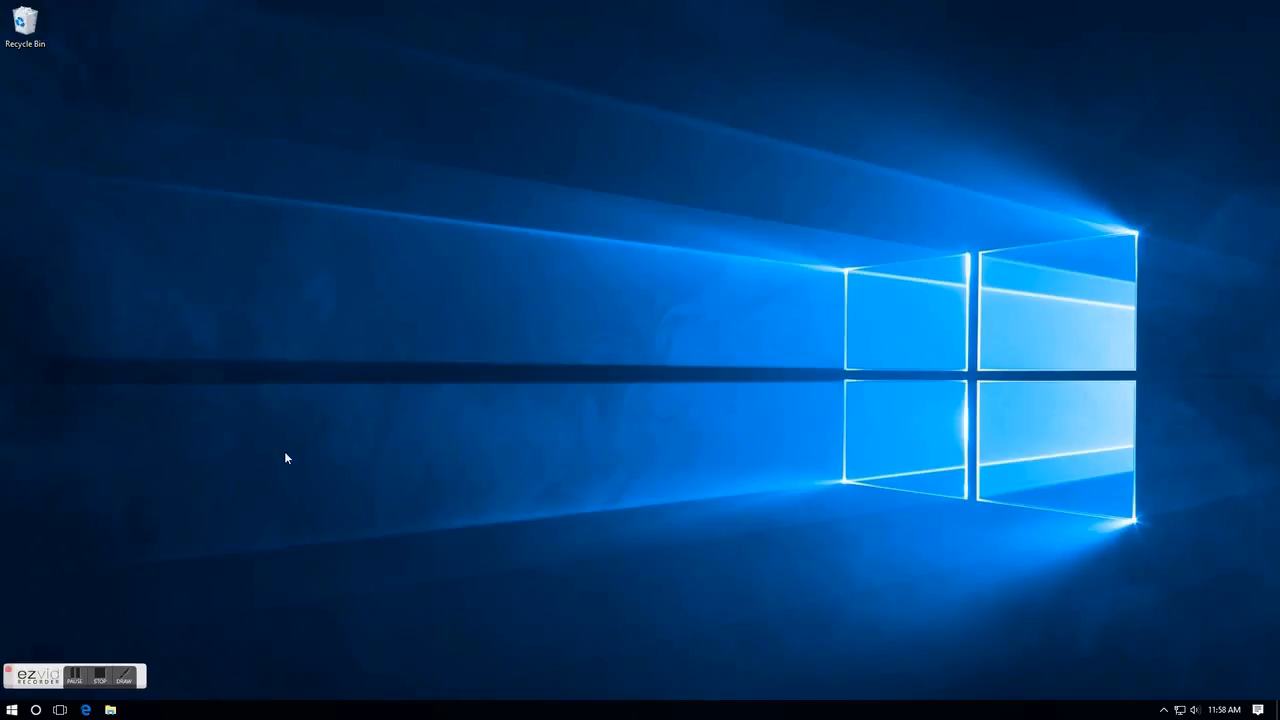
pyautogui.click(99, 676)
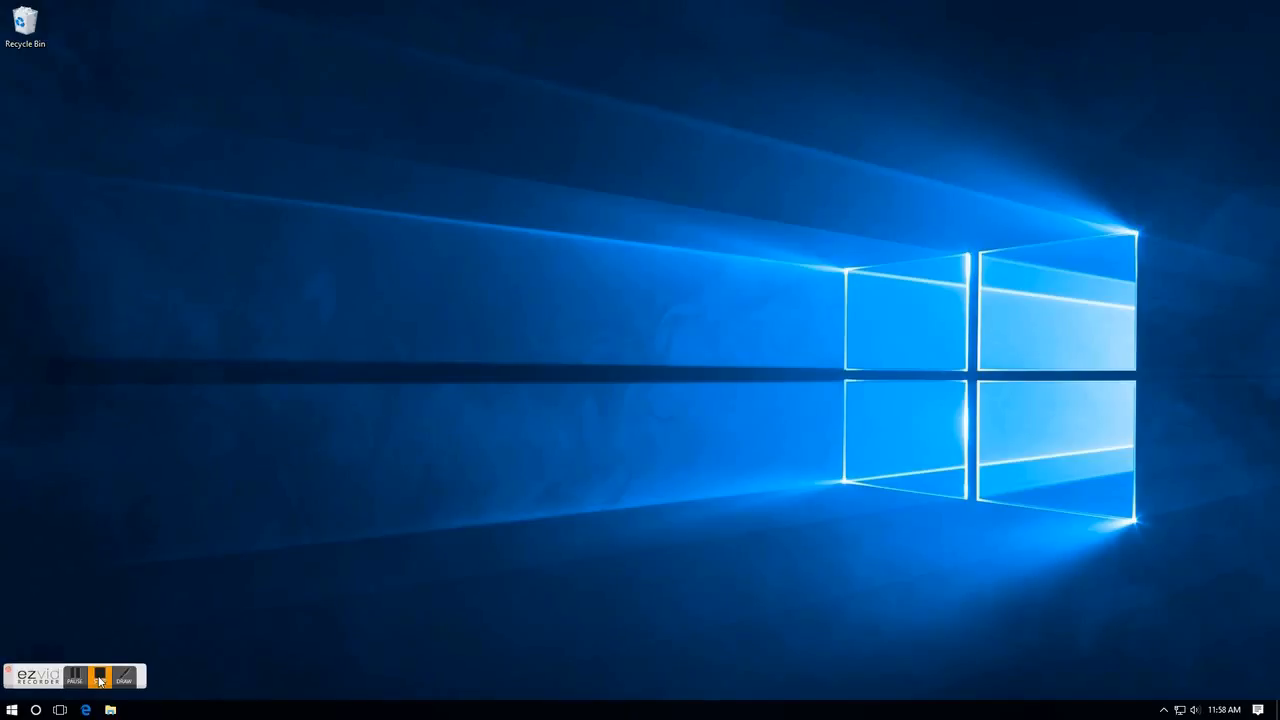